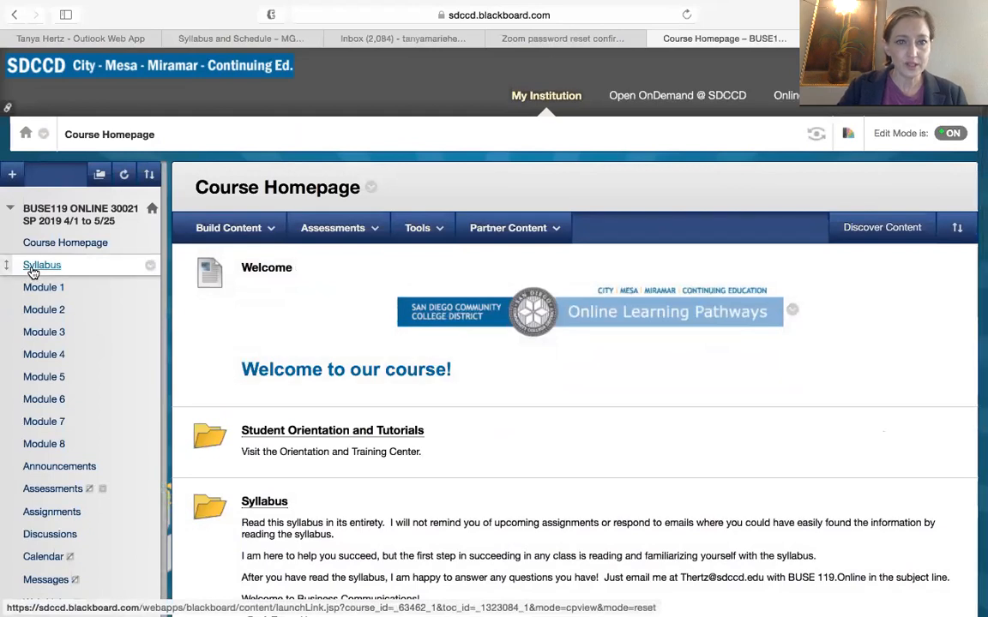
Open the Syllabus page from the Blackboard course menu.
{"action": "left_click", "coordinate": [42, 264]}
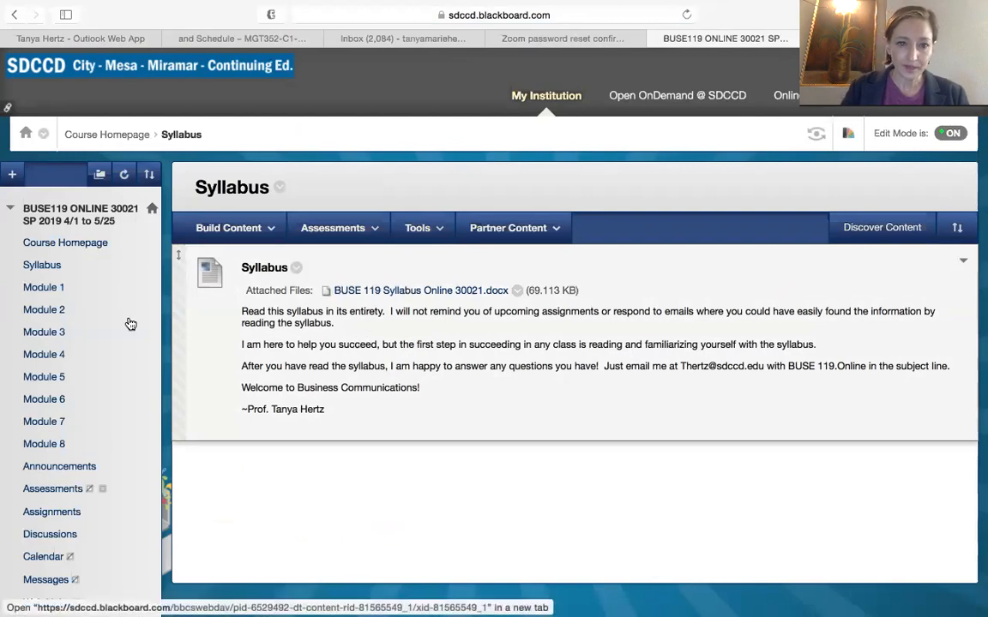
{"action": "mouse_move", "coordinate": [434, 291]}
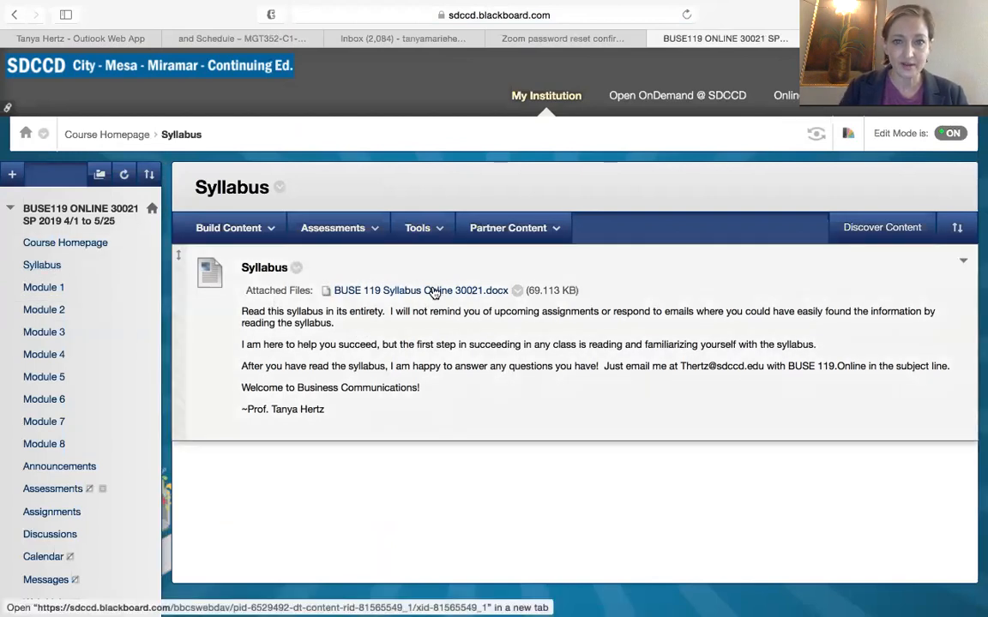
{"action": "mouse_move", "coordinate": [381, 14]}
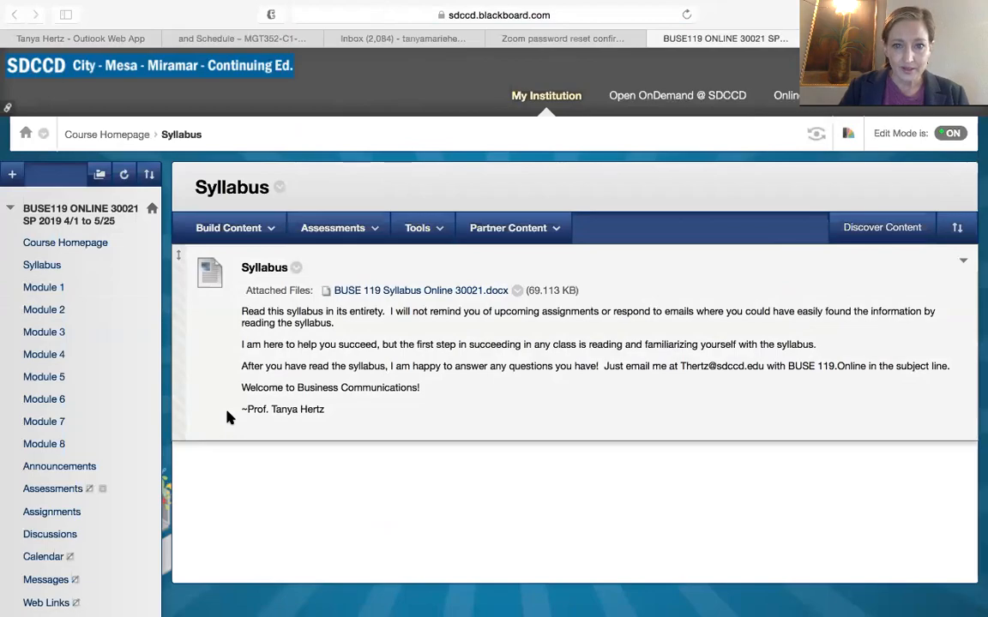
Switch to the syllabus .docx in Word and review page 1's professor and course details.
{"action": "left_click", "coordinate": [422, 290]}
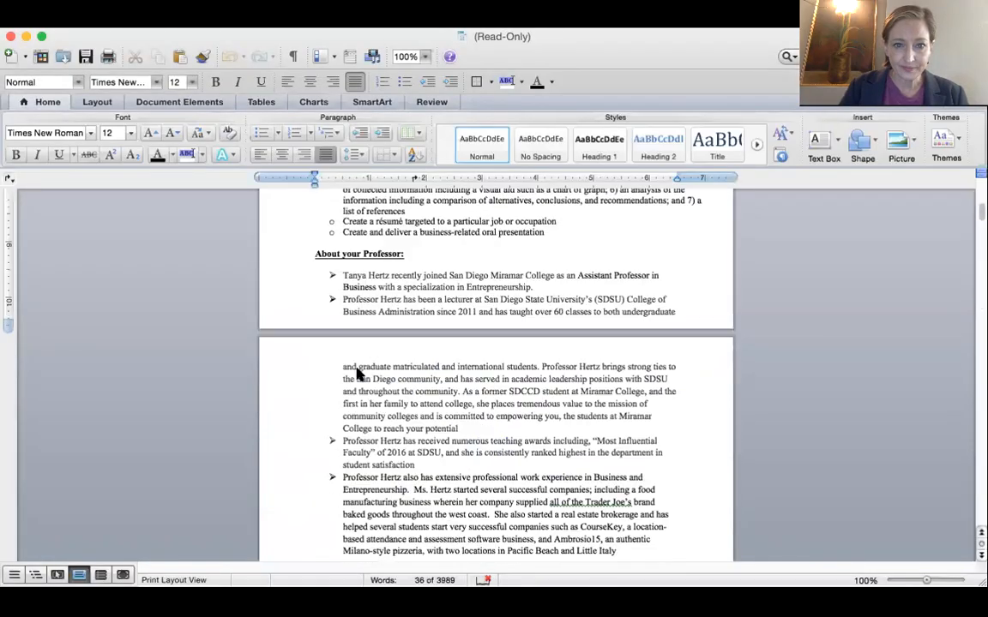
{"action": "scroll", "scroll_direction": "up", "scroll_amount": 3}
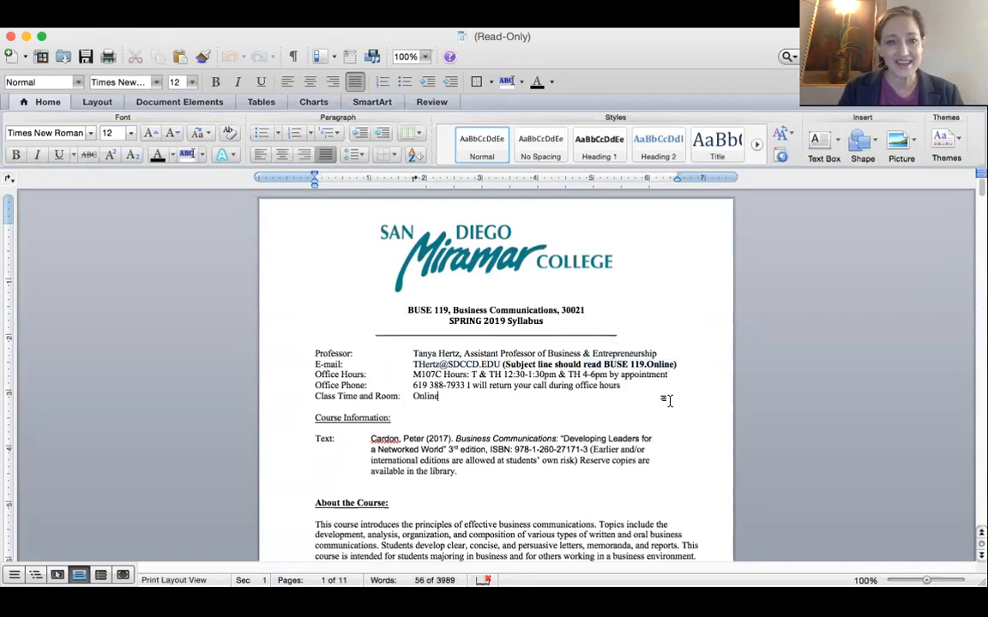
{"action": "scroll", "scroll_direction": "up", "scroll_amount": 3}
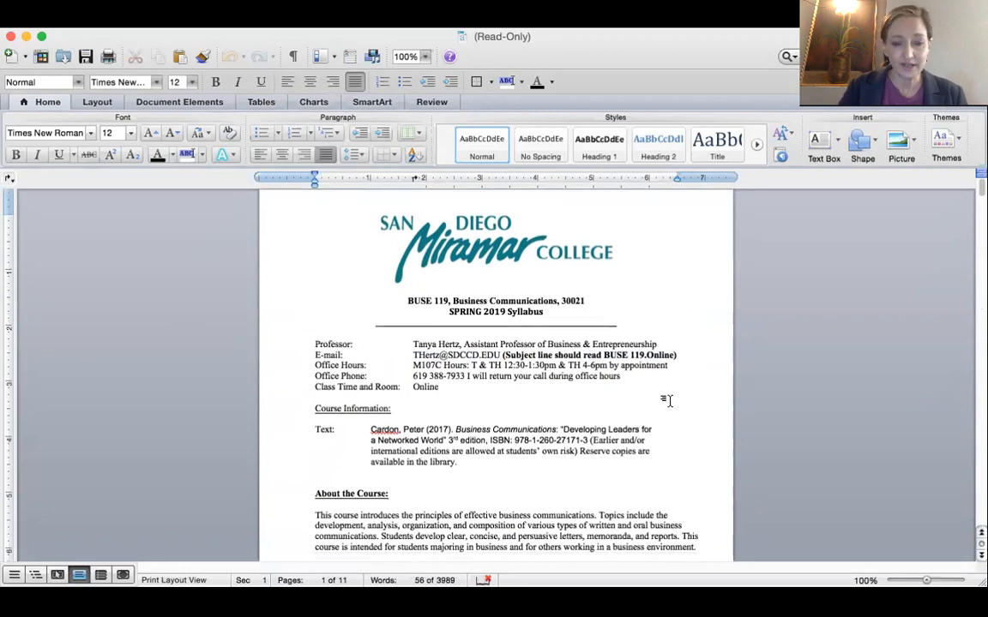
{"action": "scroll", "scroll_direction": "down", "scroll_amount": 3}
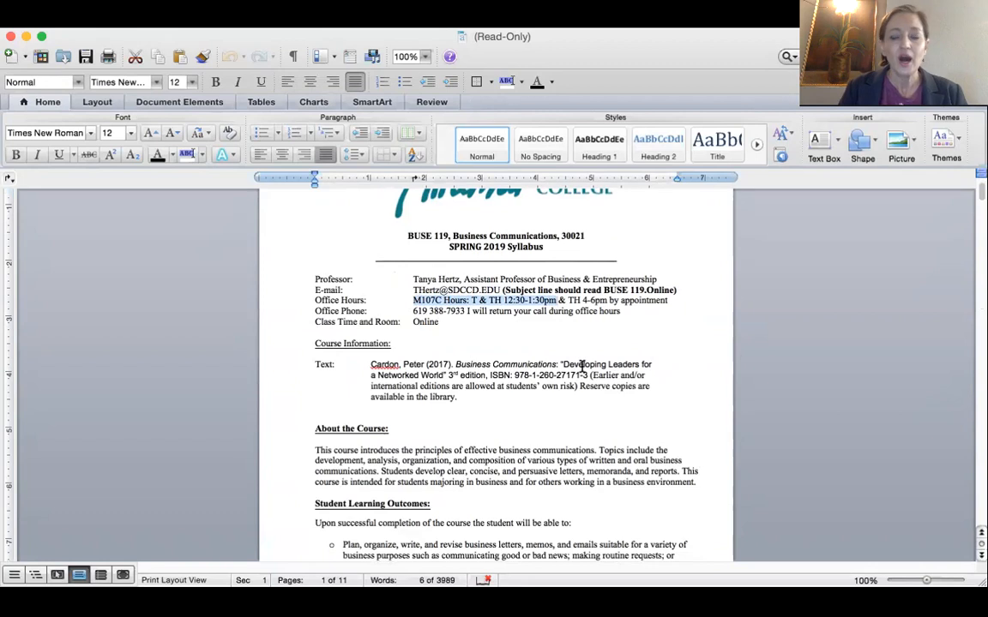
{"action": "mouse_move", "coordinate": [597, 294]}
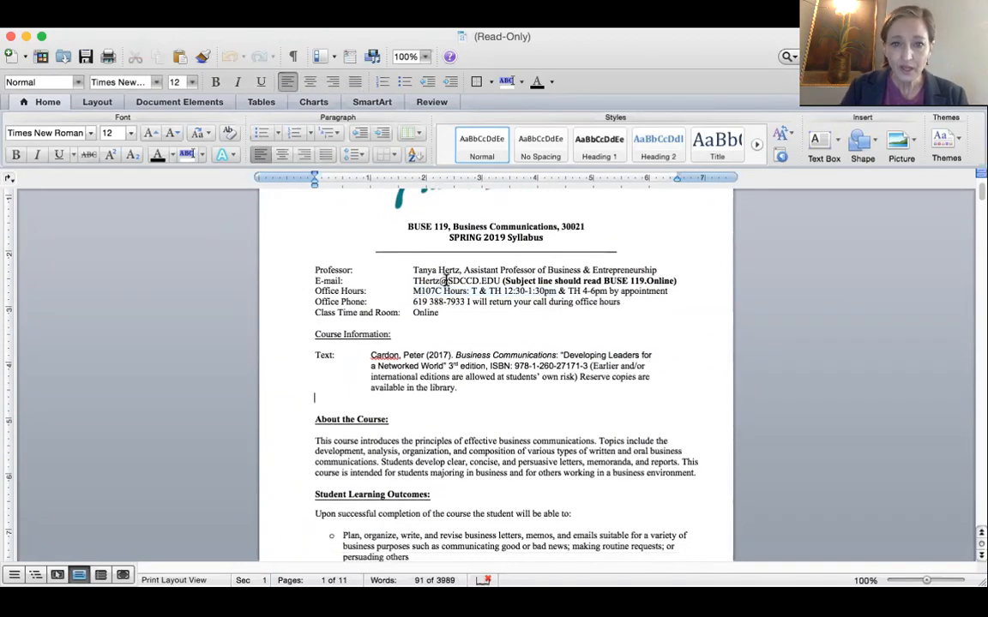
{"action": "mouse_move", "coordinate": [487, 315]}
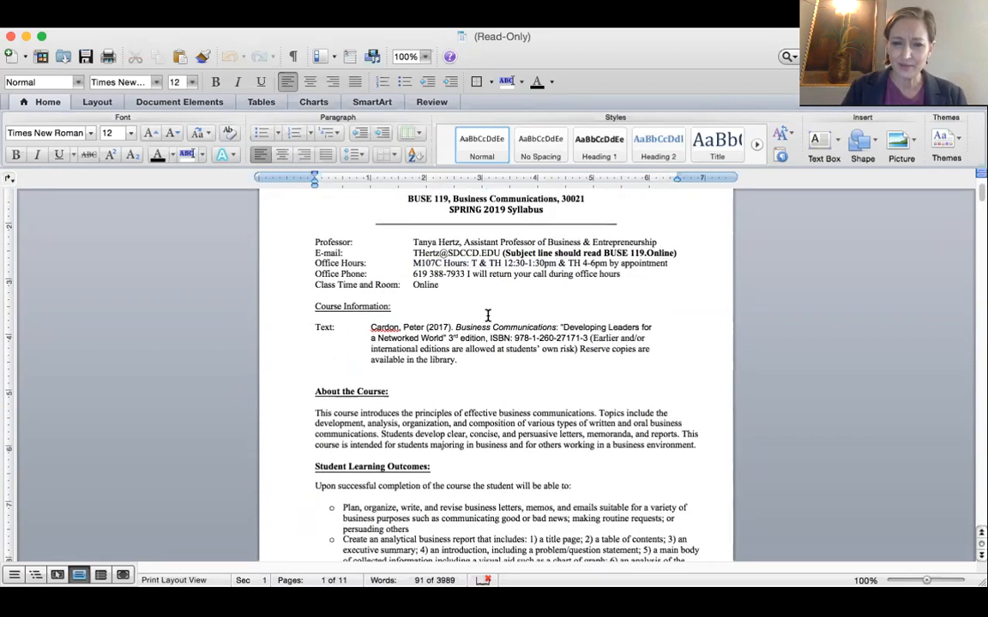
{"action": "scroll", "scroll_direction": "down", "scroll_amount": 3}
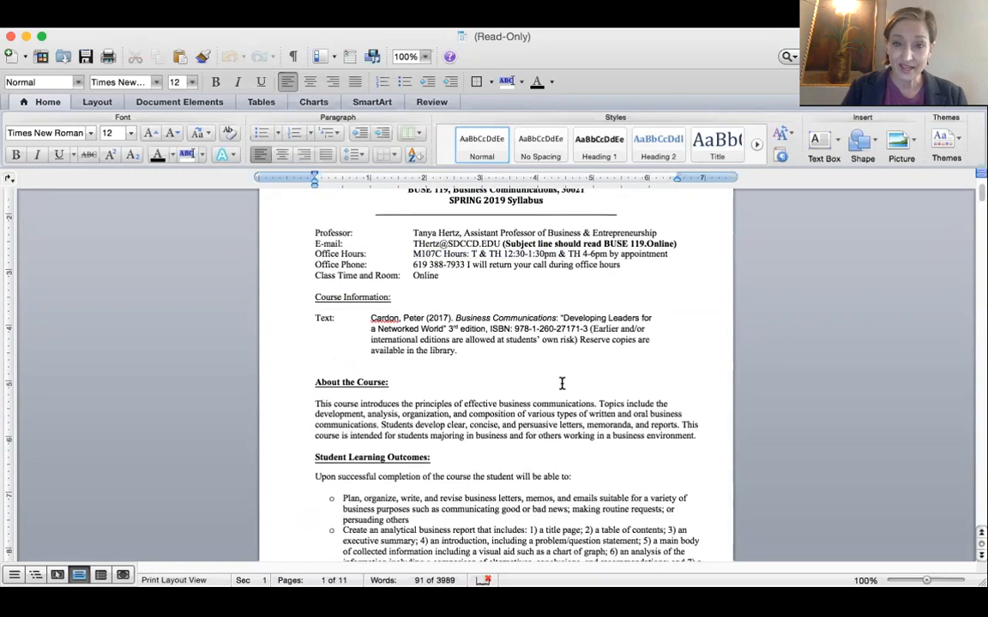
{"action": "scroll", "scroll_direction": "down", "scroll_amount": 3}
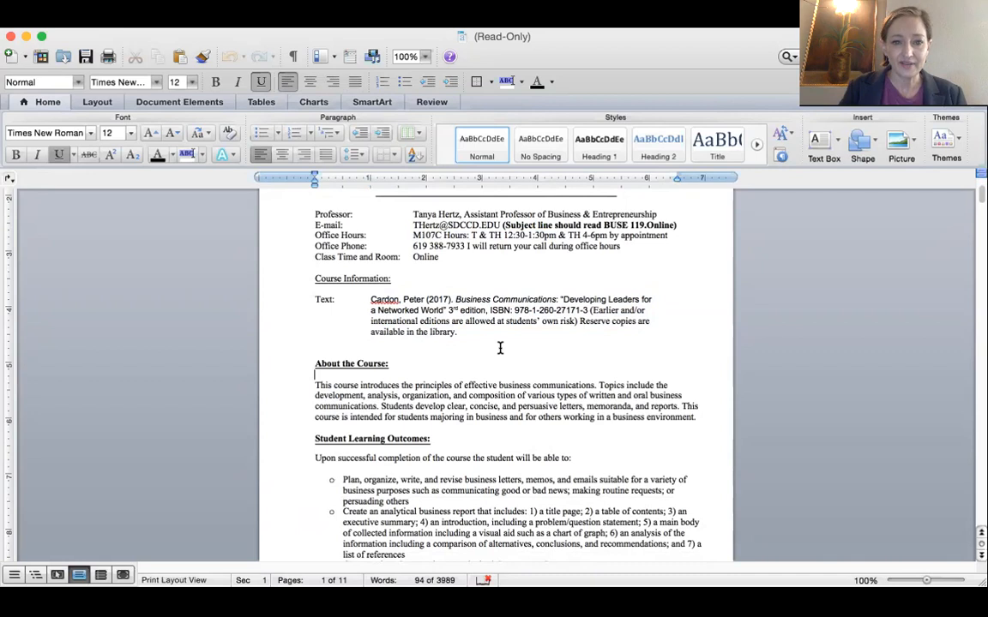
Scroll to page 3's Transferability, Time Expectations, Attendance and Drops/Withdrawals sections.
{"action": "scroll", "scroll_direction": "down", "scroll_amount": 3}
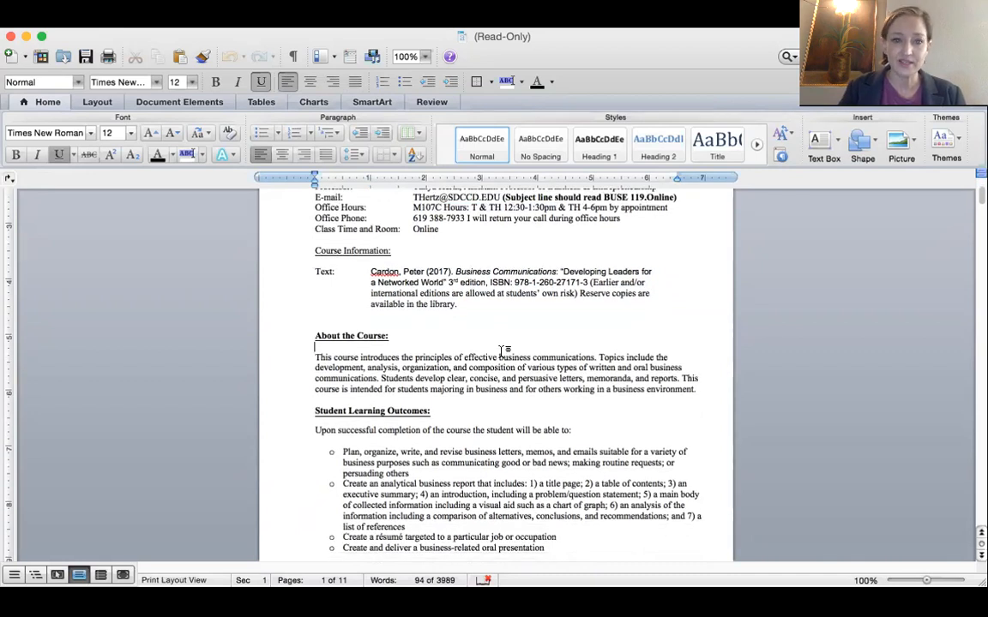
{"action": "scroll", "scroll_direction": "down", "scroll_amount": 3}
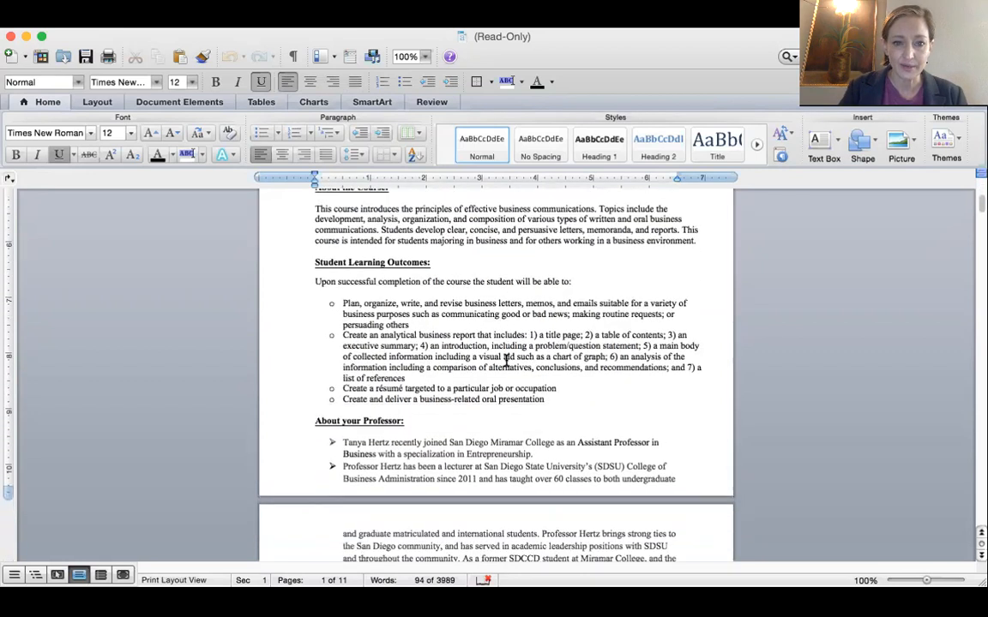
{"action": "scroll", "scroll_direction": "down", "scroll_amount": 3}
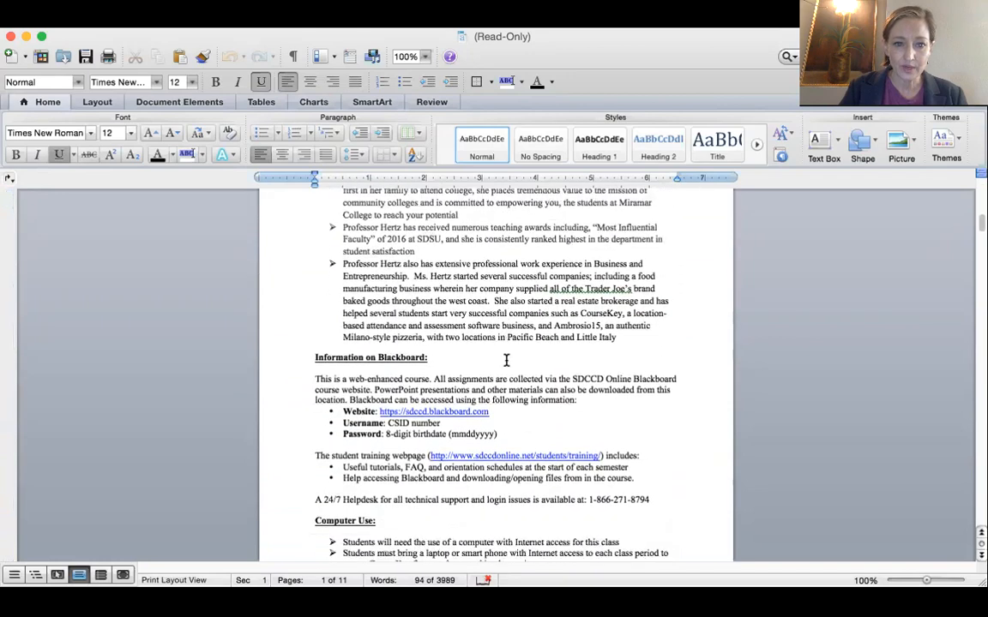
{"action": "scroll", "scroll_direction": "down", "scroll_amount": 3}
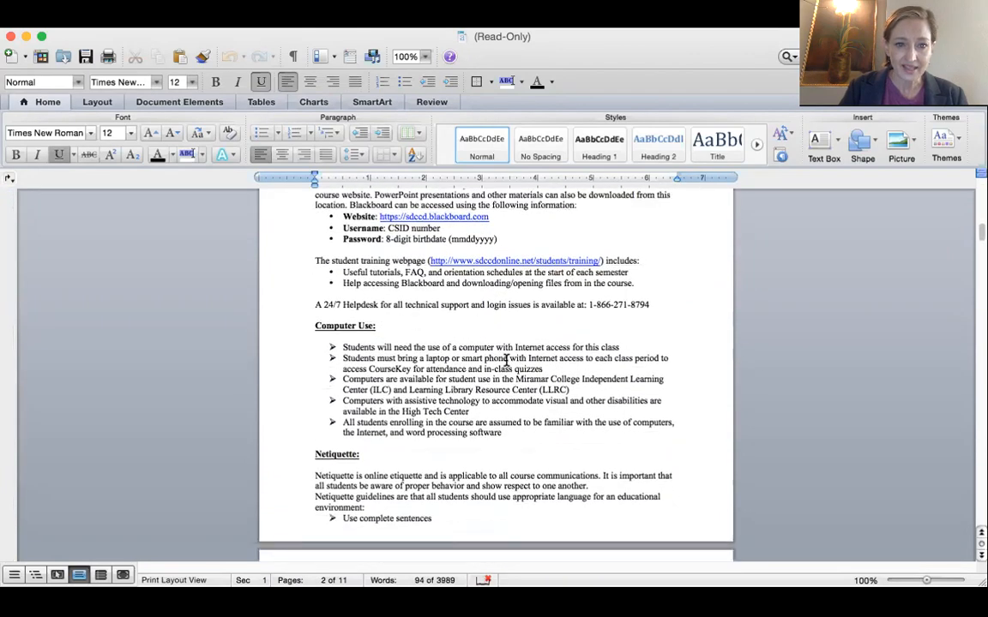
{"action": "scroll", "scroll_direction": "down", "scroll_amount": 3}
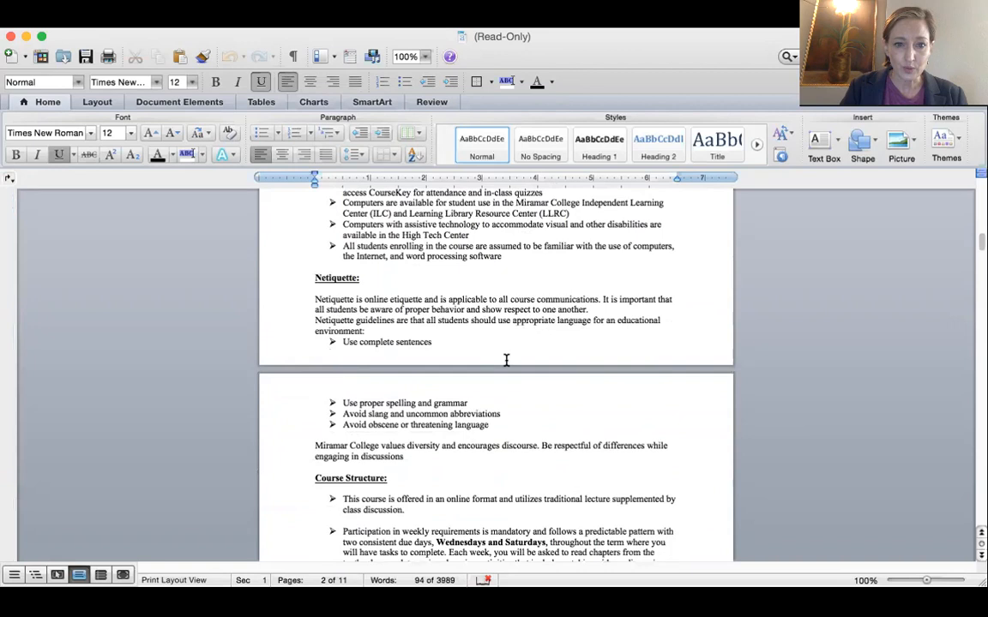
{"action": "scroll", "scroll_direction": "down", "scroll_amount": 3}
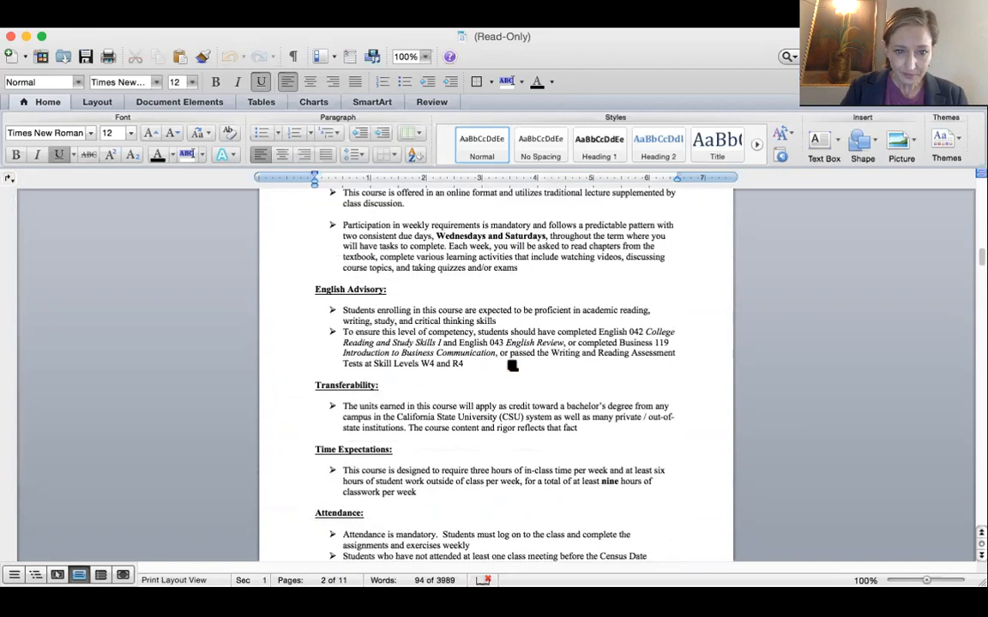
{"action": "scroll", "scroll_direction": "down", "scroll_amount": 3}
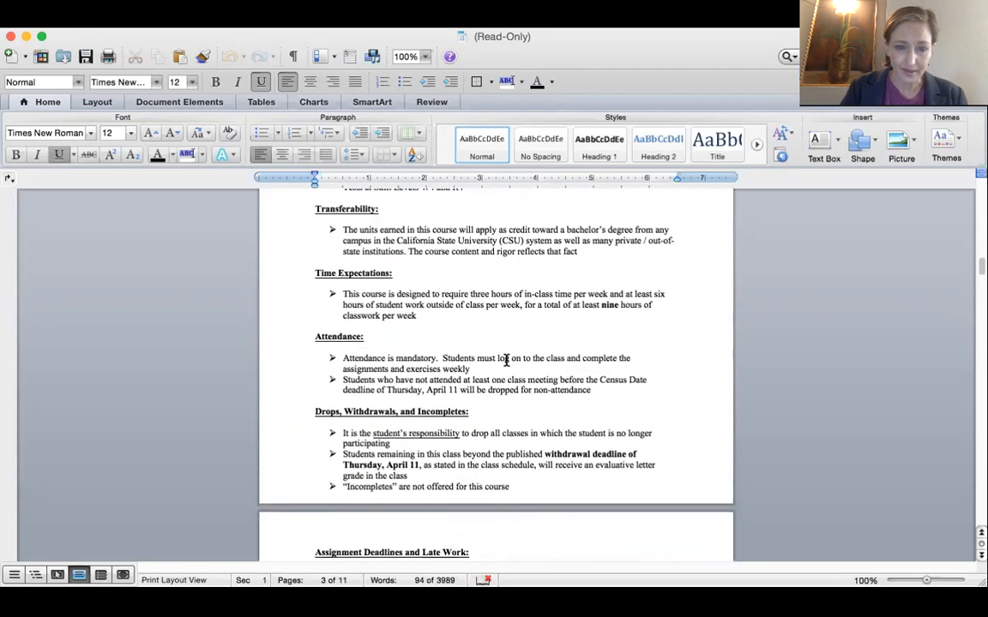
{"action": "mouse_move", "coordinate": [537, 330]}
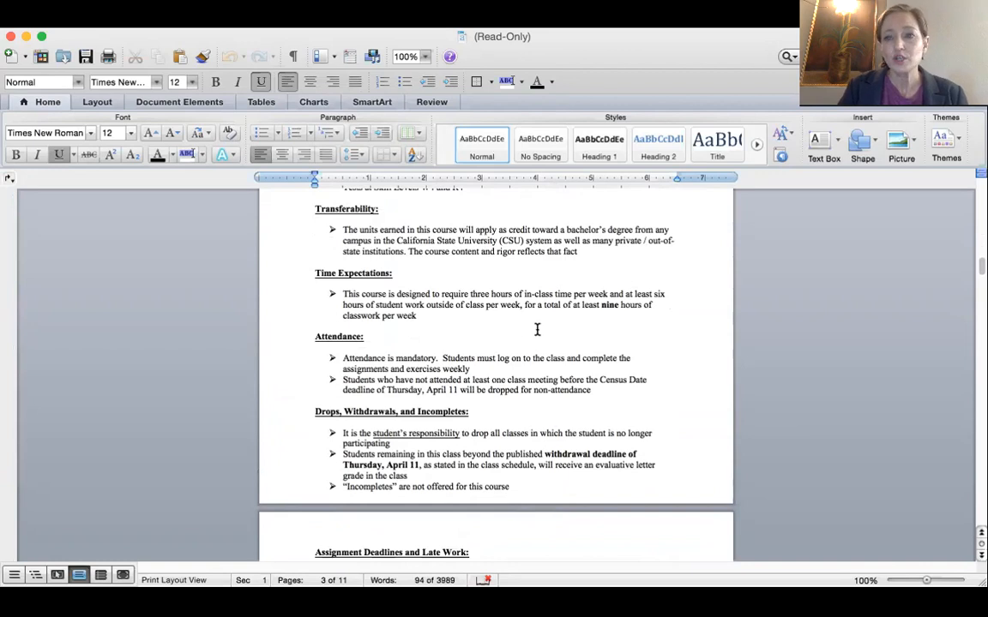
{"action": "mouse_move", "coordinate": [430, 278]}
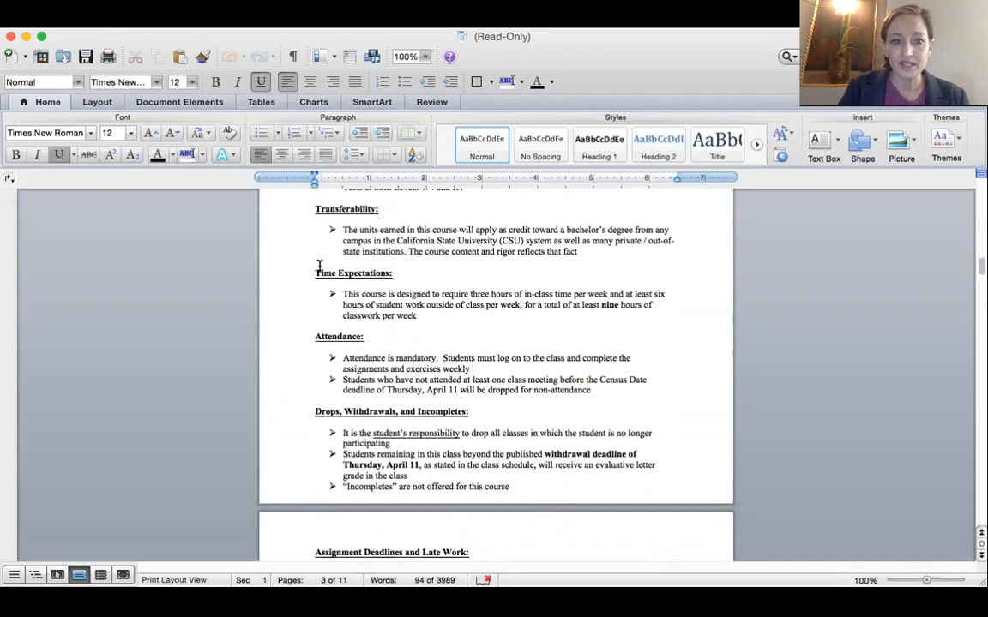
{"action": "mouse_move", "coordinate": [463, 323]}
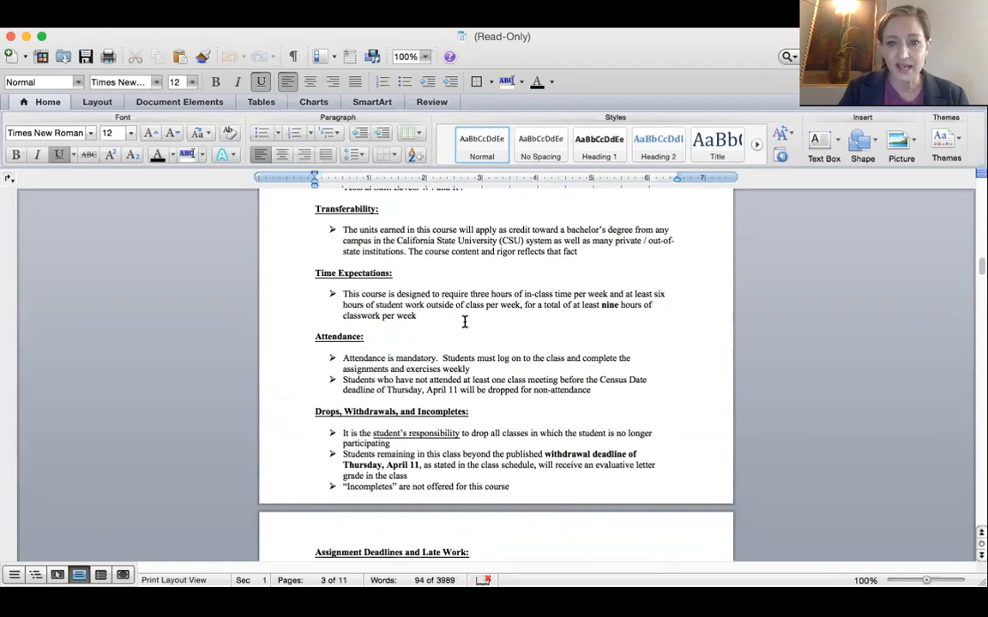
{"action": "mouse_move", "coordinate": [504, 271]}
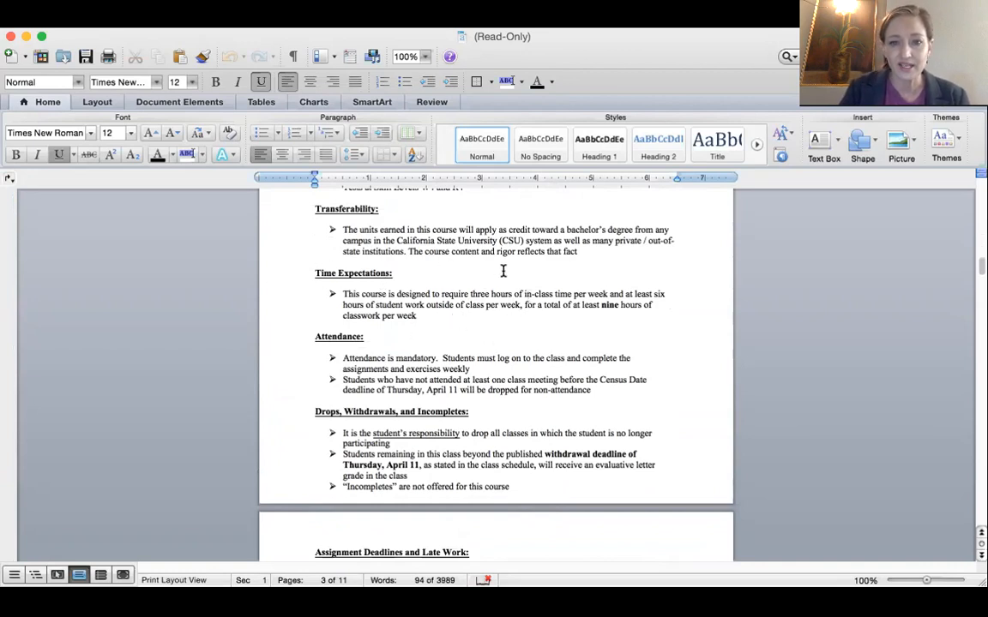
{"action": "mouse_move", "coordinate": [446, 370]}
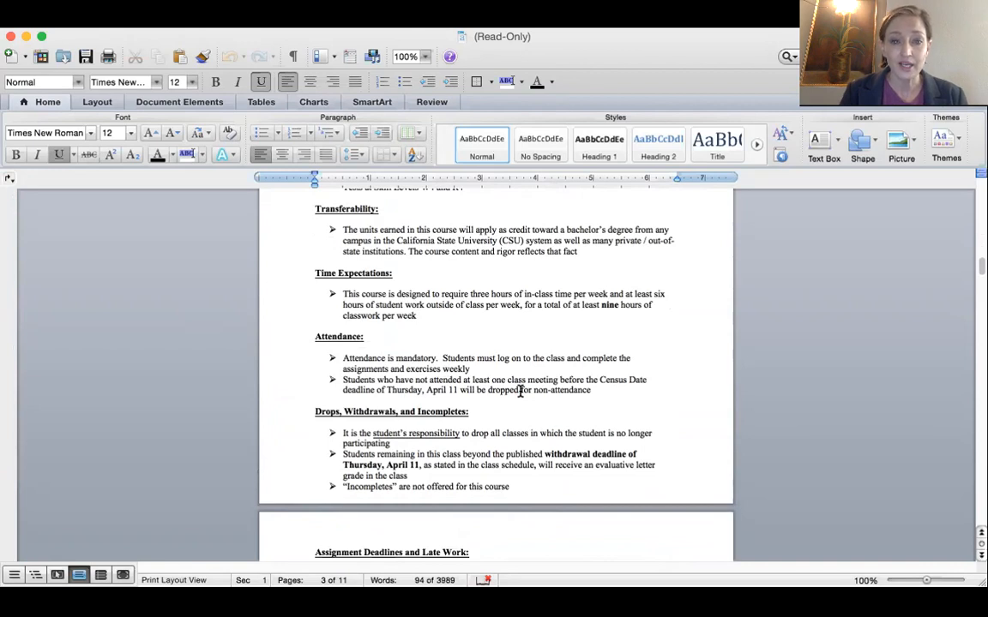
Scroll through Disability Services, Honest Academic Conduct and student services to Environmental Citizenship and Grading Policy.
{"action": "scroll", "scroll_direction": "down", "scroll_amount": 3}
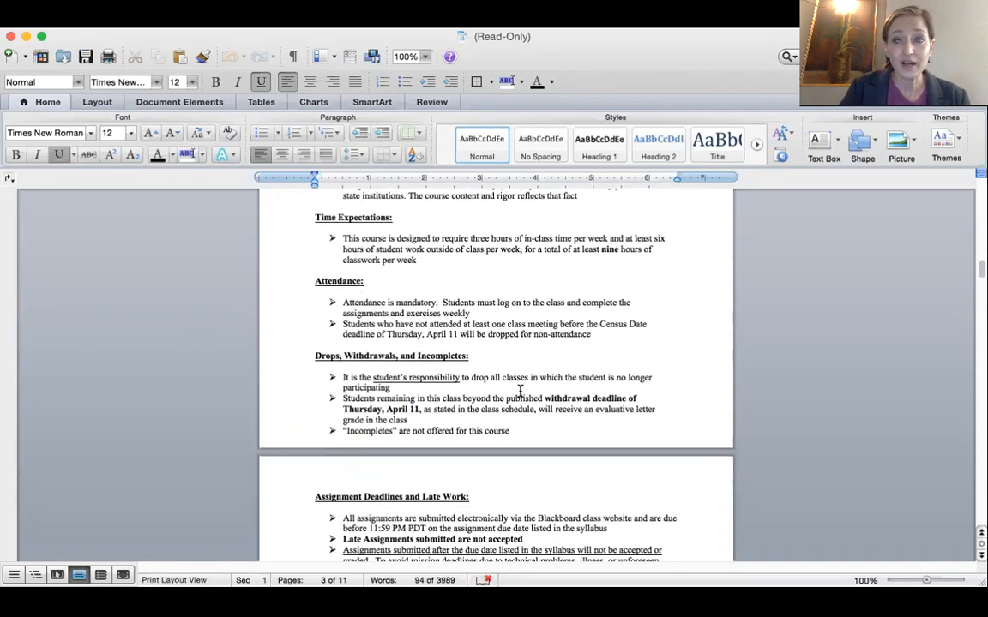
{"action": "scroll", "scroll_direction": "down", "scroll_amount": 3}
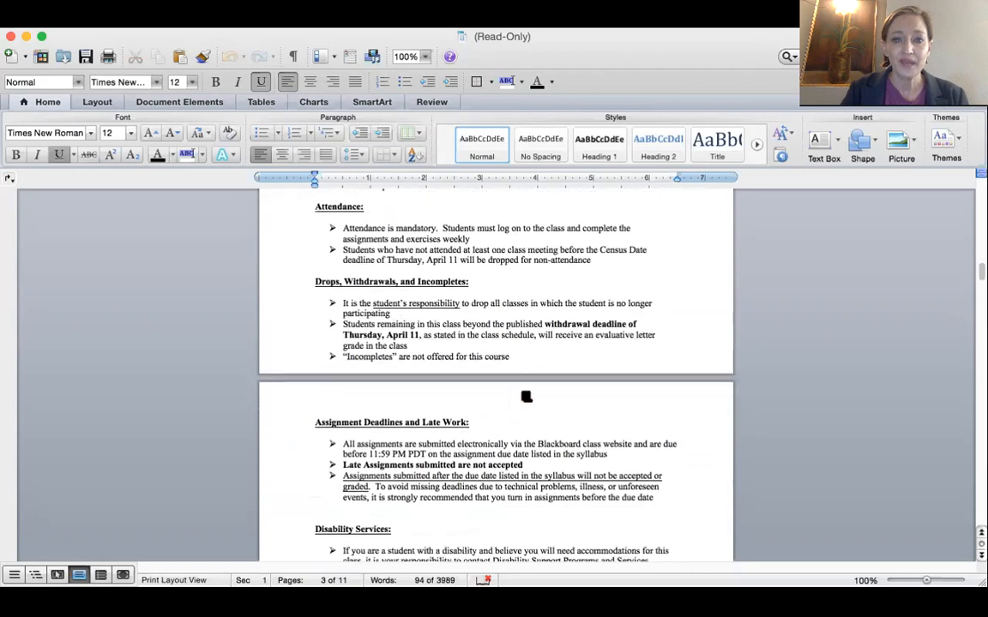
{"action": "scroll", "scroll_direction": "down", "scroll_amount": 3}
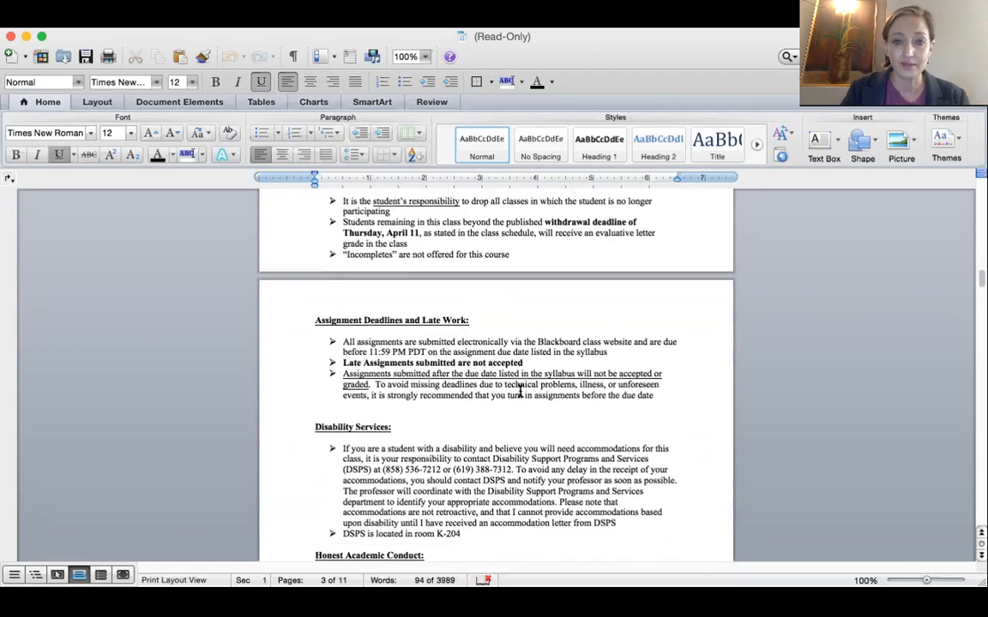
{"action": "scroll", "scroll_direction": "down", "scroll_amount": 3}
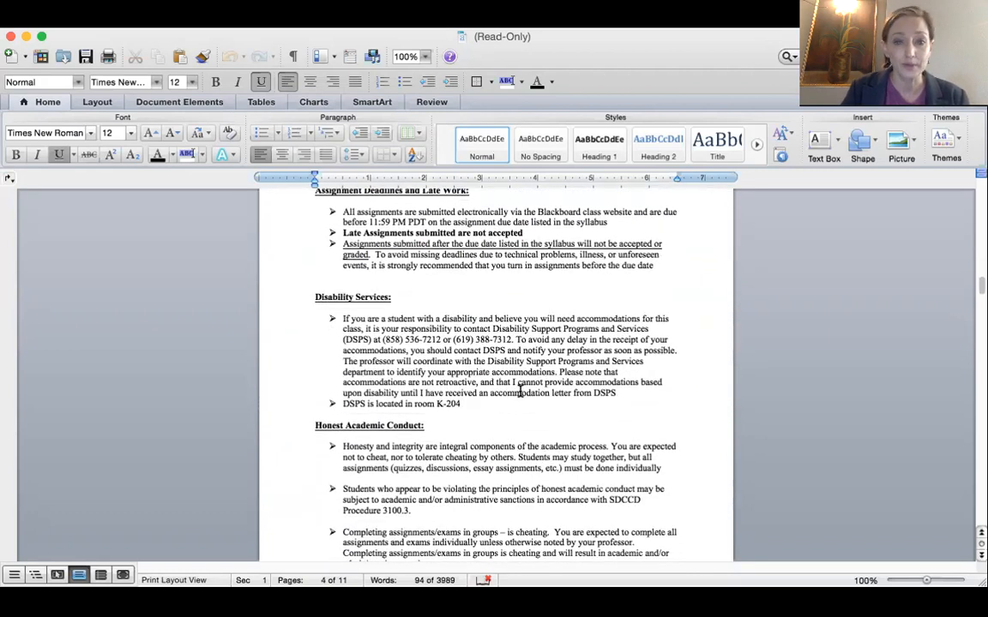
{"action": "scroll", "scroll_direction": "down", "scroll_amount": 3}
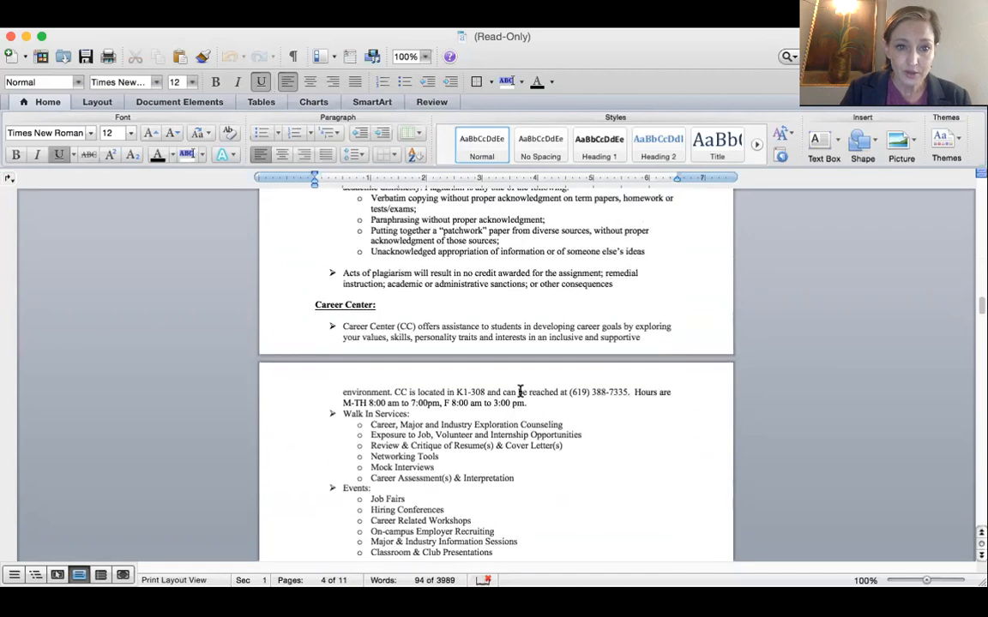
{"action": "scroll", "scroll_direction": "up", "scroll_amount": 3}
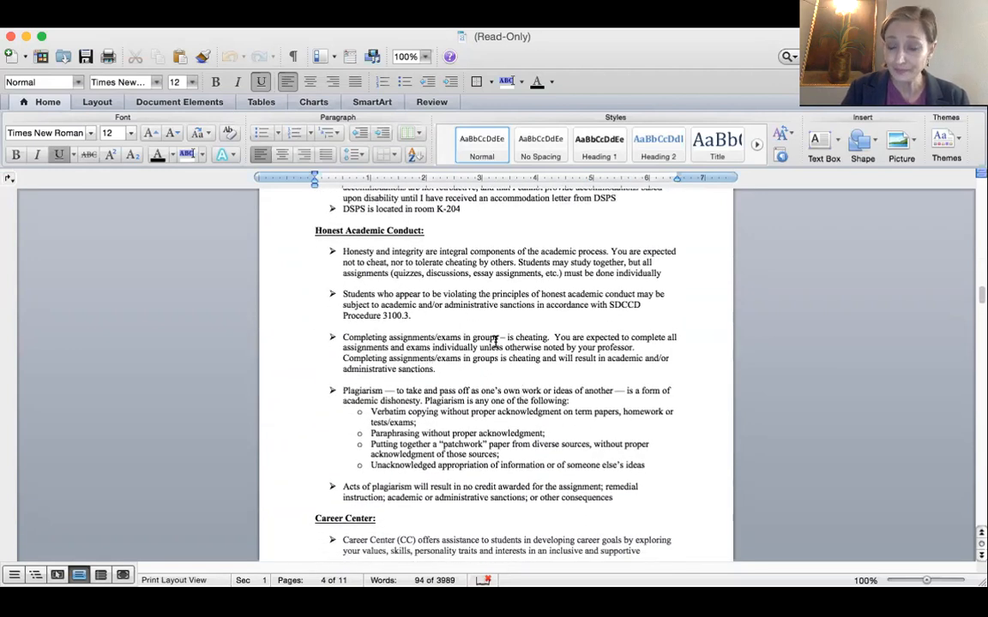
{"action": "scroll", "scroll_direction": "down", "scroll_amount": 3}
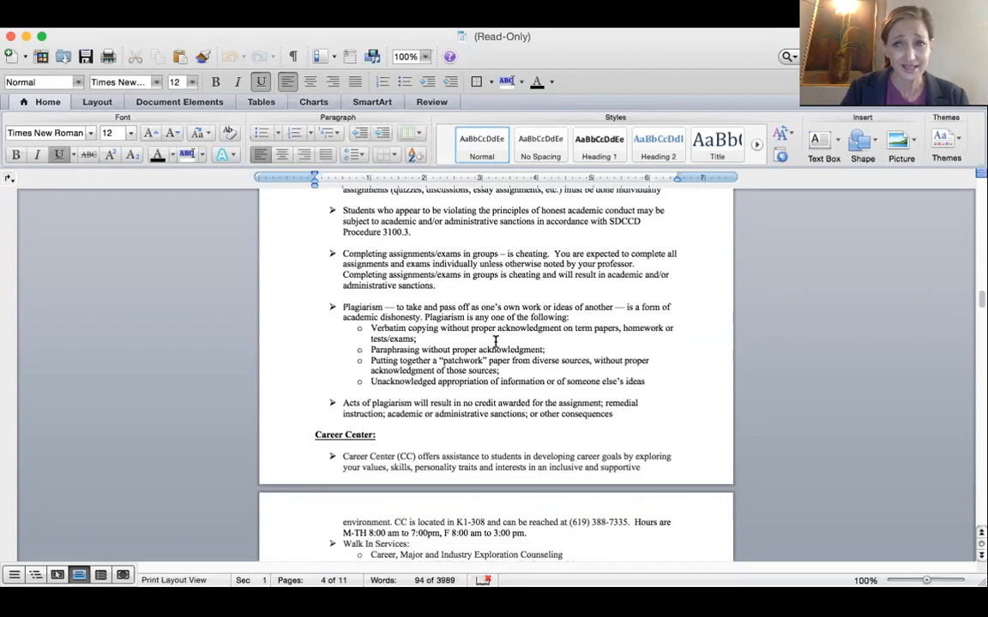
{"action": "scroll", "scroll_direction": "down", "scroll_amount": 3}
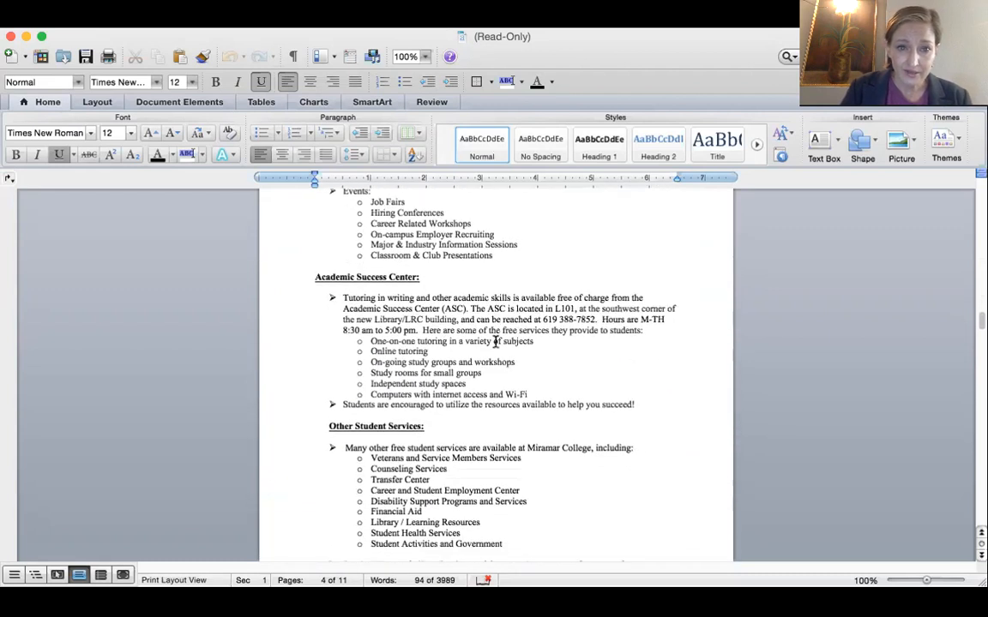
{"action": "scroll", "scroll_direction": "down", "scroll_amount": 3}
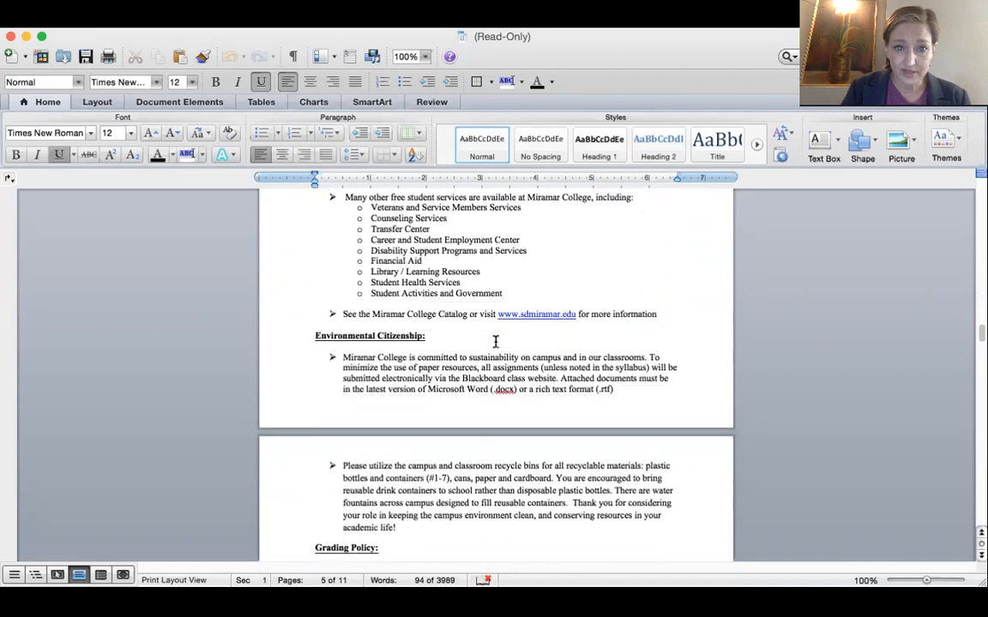
{"action": "scroll", "scroll_direction": "down", "scroll_amount": 3}
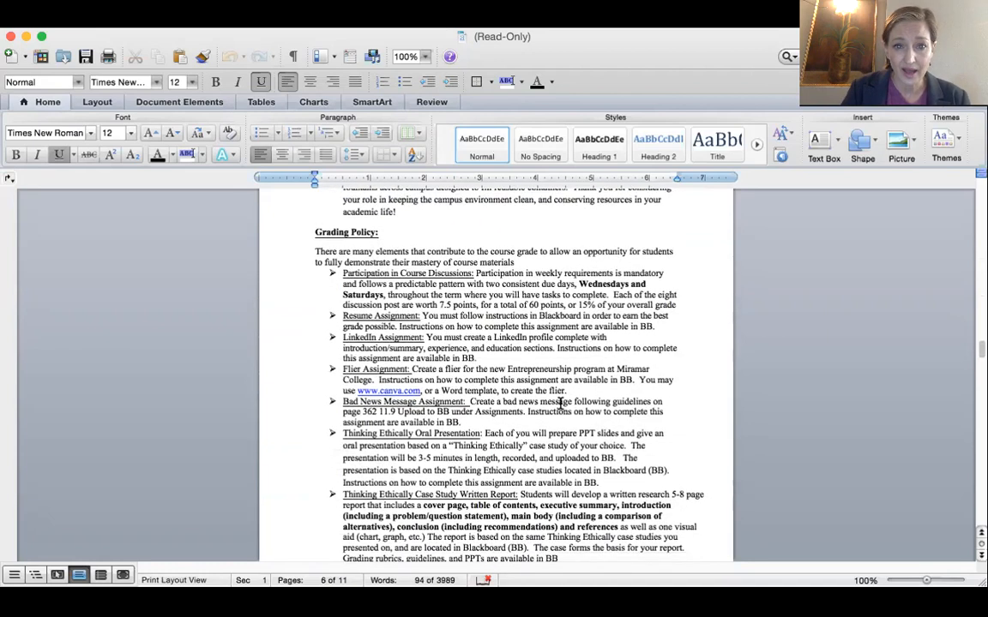
Scroll past the Grading Policy assignments and exam rules to the Grade Distribution table on page 7.
{"action": "scroll", "scroll_direction": "down", "scroll_amount": 3}
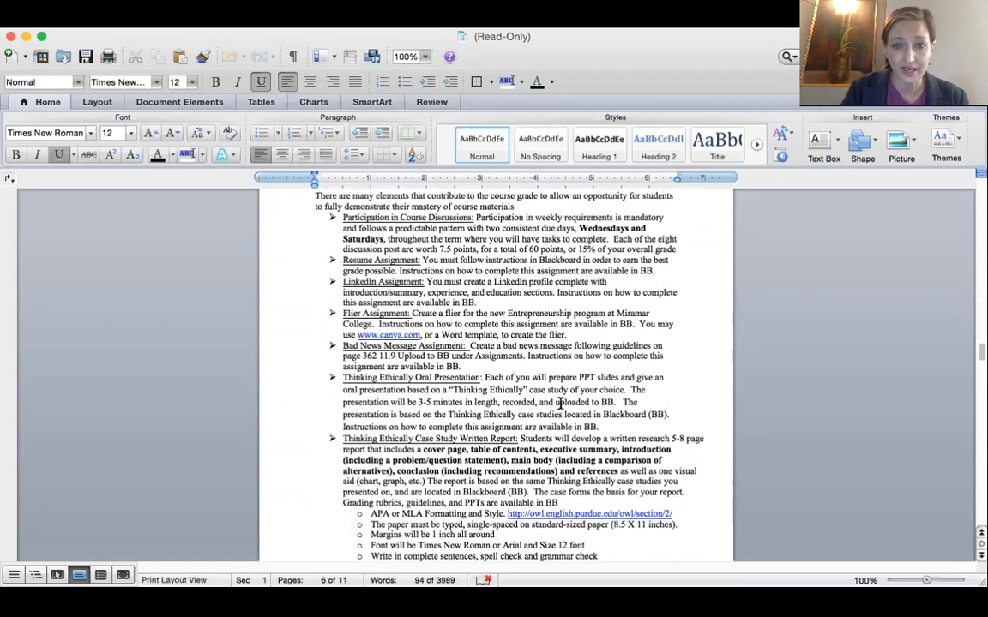
{"action": "scroll", "scroll_direction": "up", "scroll_amount": 3}
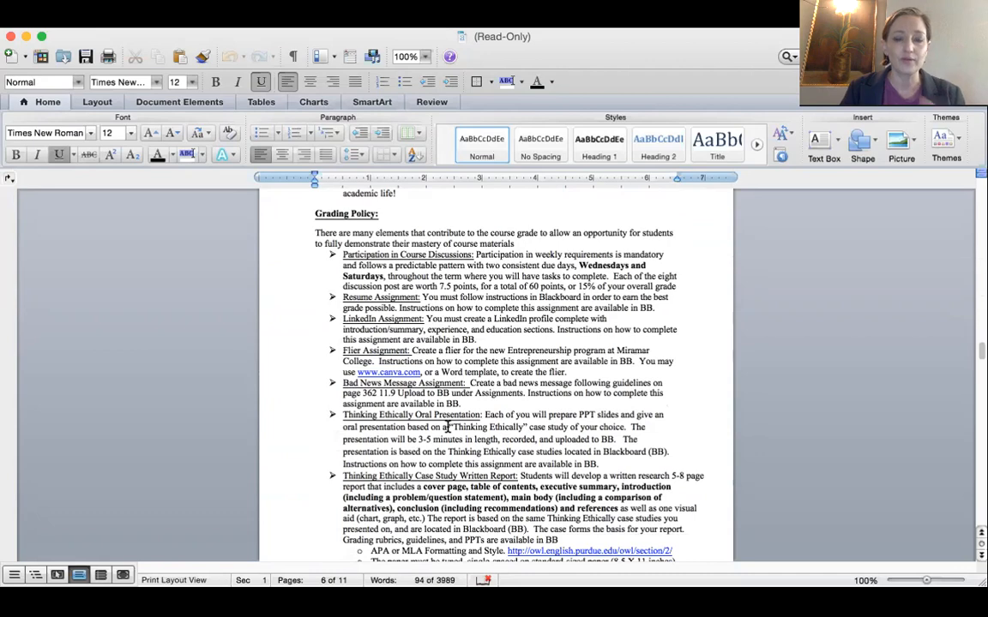
{"action": "scroll", "scroll_direction": "down", "scroll_amount": 3}
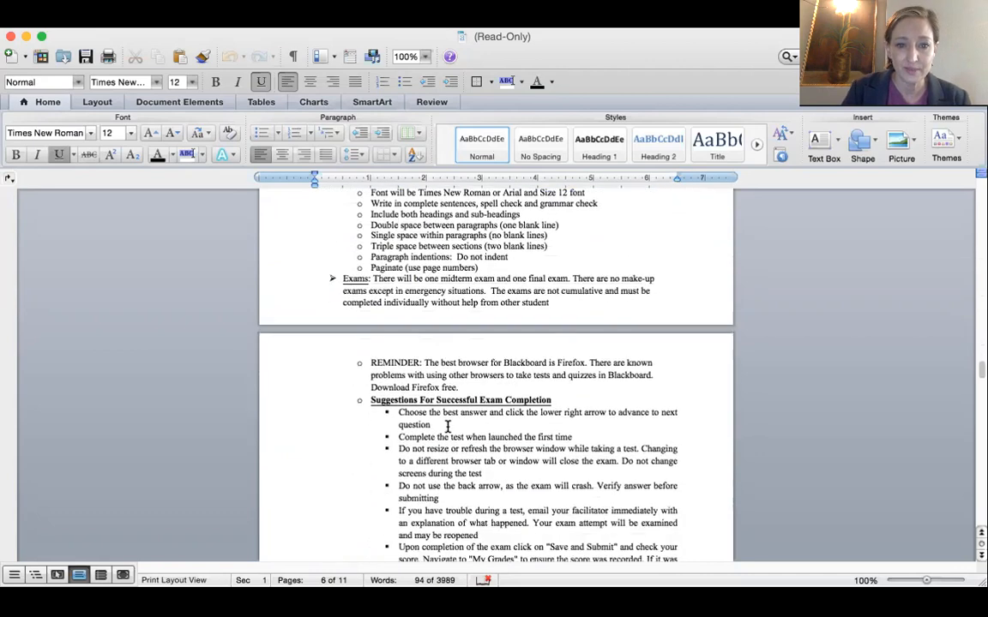
{"action": "scroll", "scroll_direction": "up", "scroll_amount": 3}
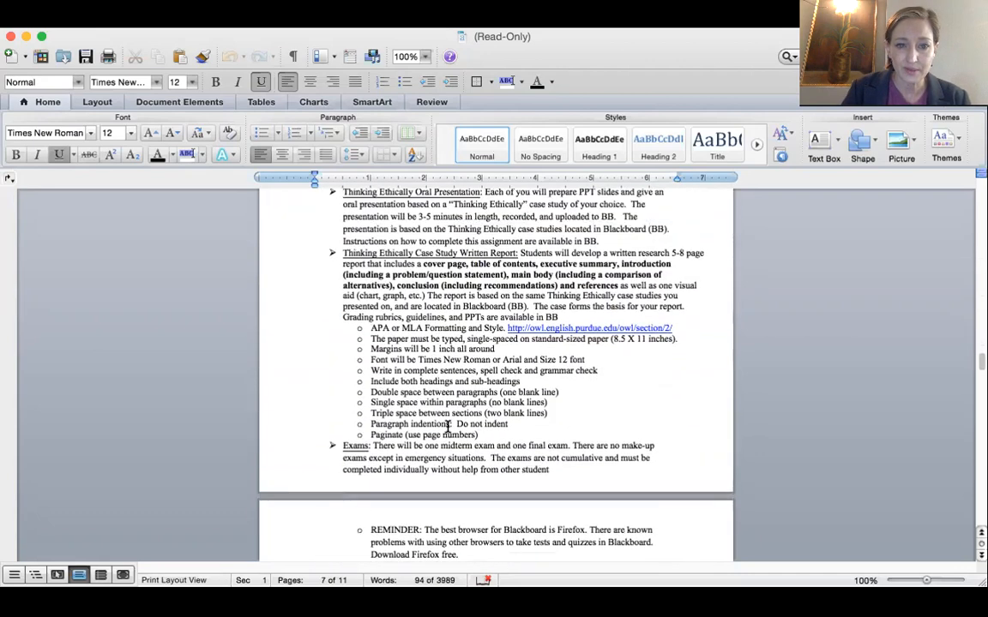
{"action": "scroll", "scroll_direction": "down", "scroll_amount": 3}
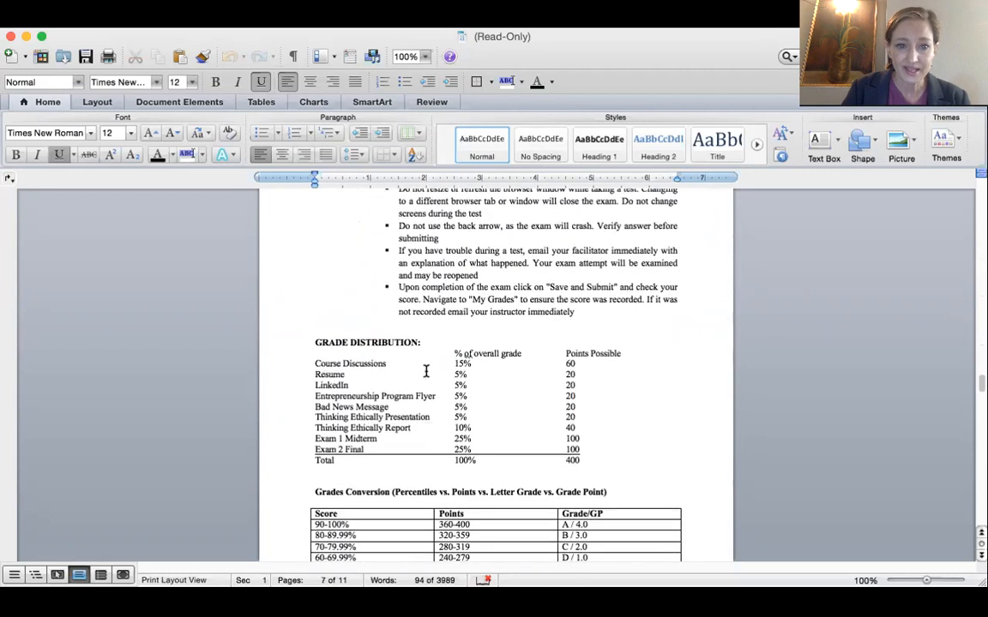
{"action": "mouse_move", "coordinate": [487, 398]}
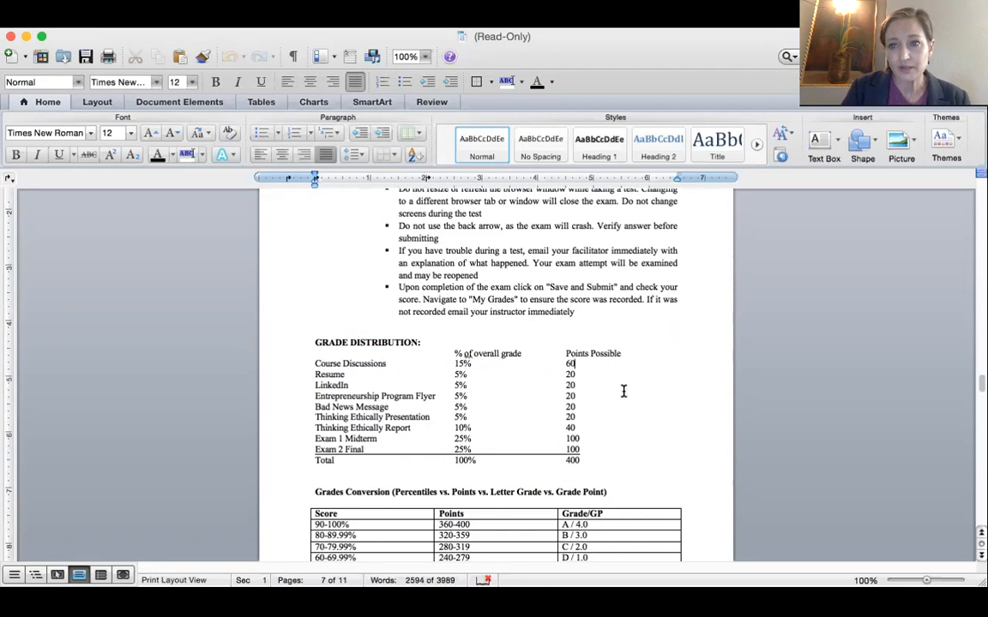
Scroll past the Grades Conversion chart to the Discussion Board Grading Policy heading.
{"action": "scroll", "scroll_direction": "down", "scroll_amount": 3}
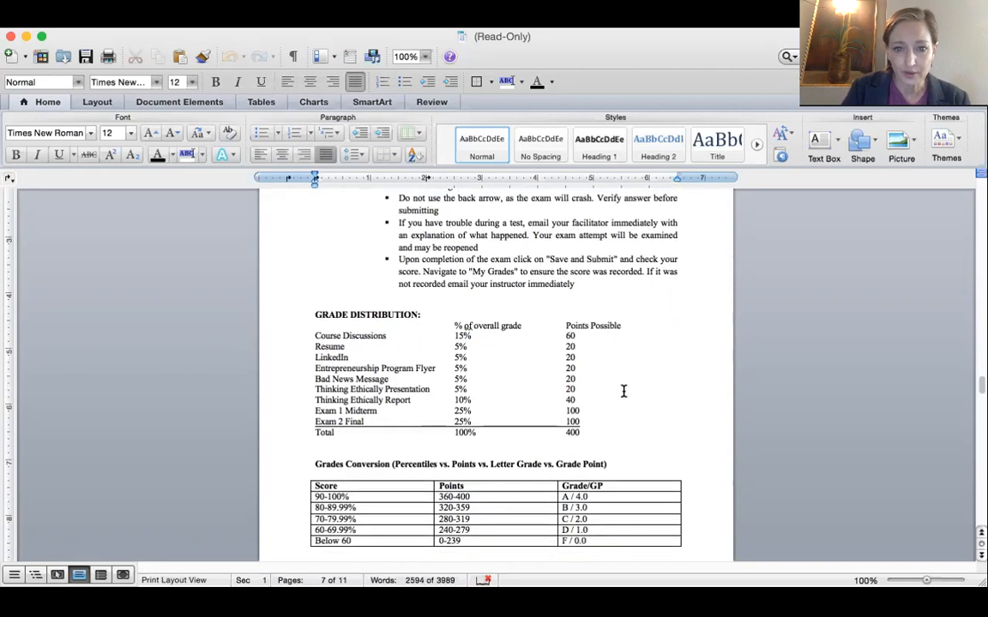
{"action": "scroll", "scroll_direction": "down", "scroll_amount": 3}
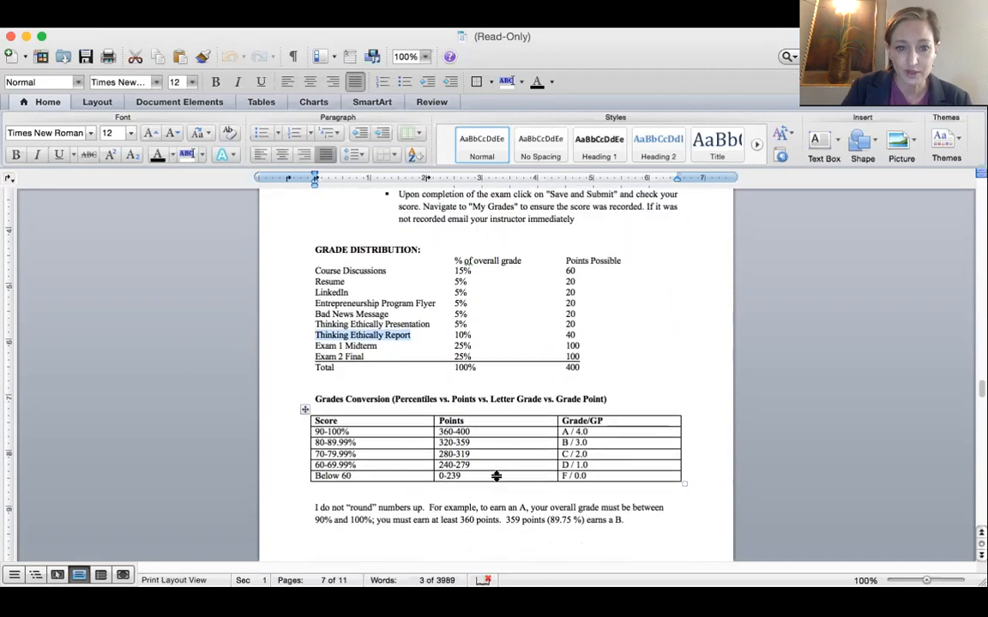
{"action": "scroll", "scroll_direction": "down", "scroll_amount": 3}
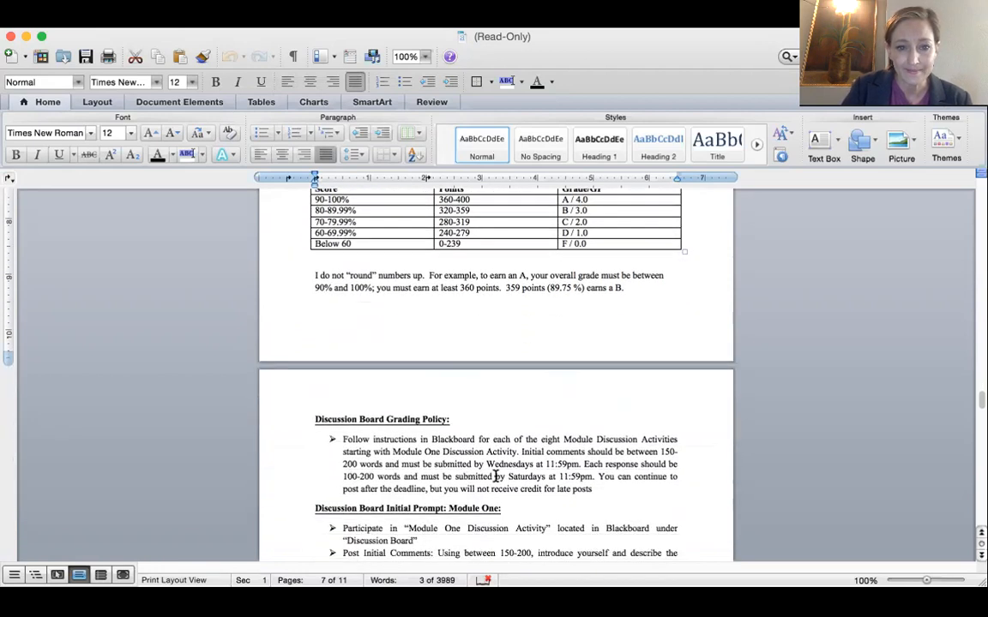
Scroll to page 8's Module One initial prompt and 2-2-1 style response instructions.
{"action": "scroll", "scroll_direction": "down", "scroll_amount": 3}
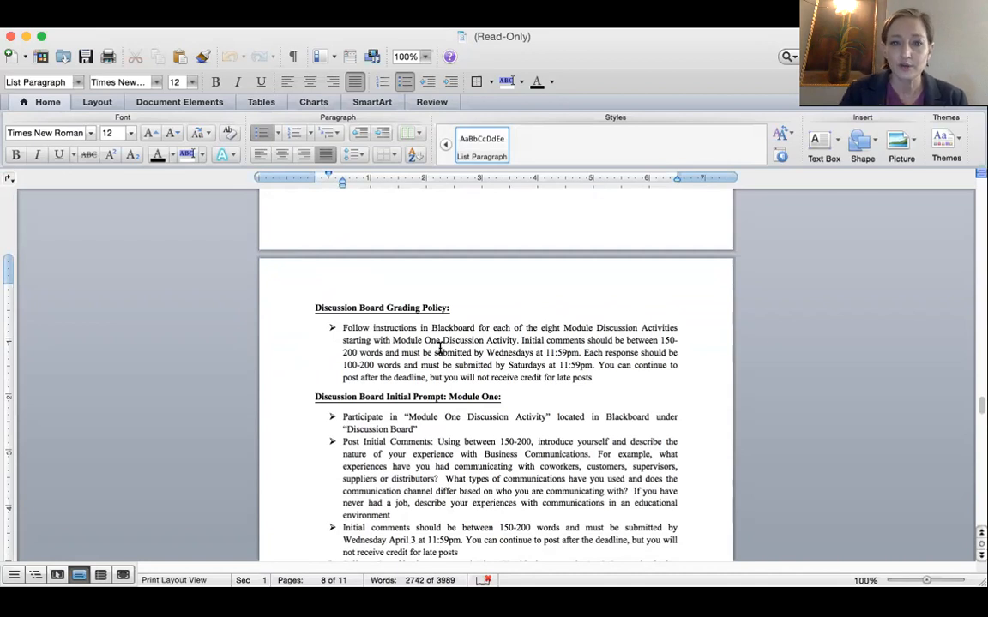
{"action": "scroll", "scroll_direction": "down", "scroll_amount": 3}
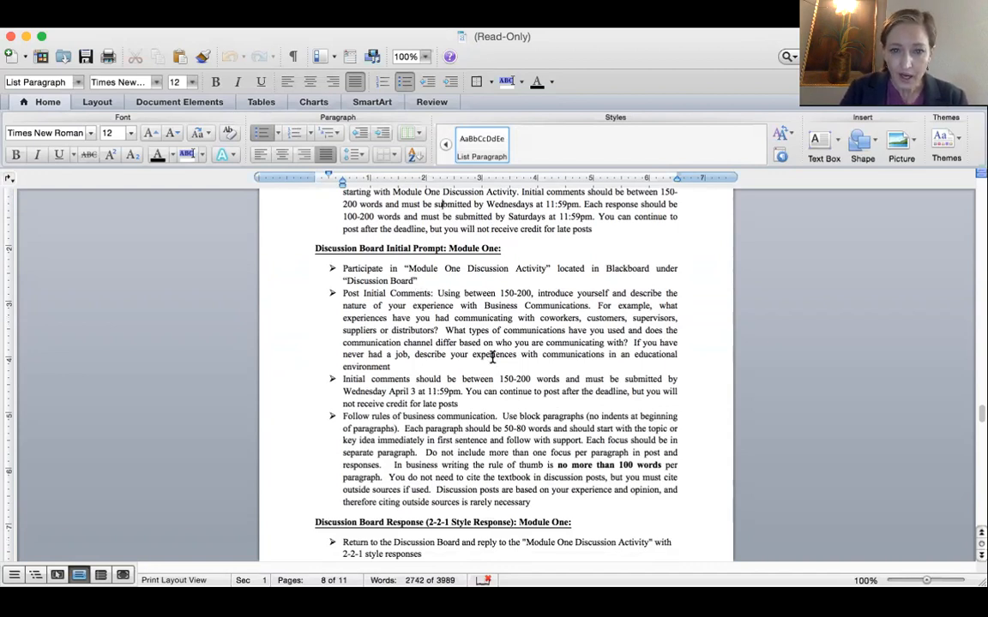
{"action": "mouse_move", "coordinate": [484, 333]}
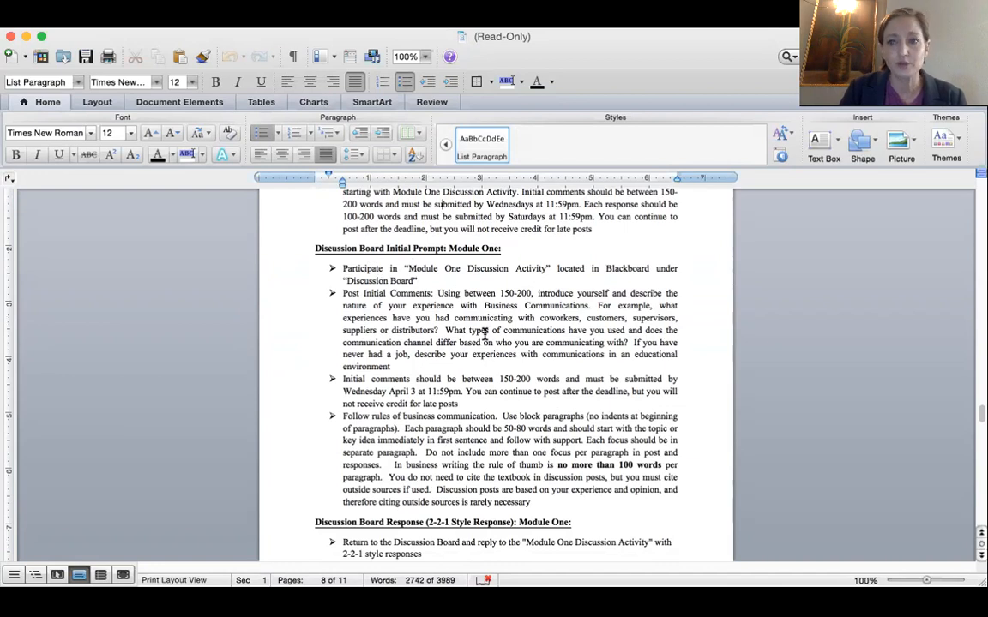
{"action": "mouse_move", "coordinate": [495, 295]}
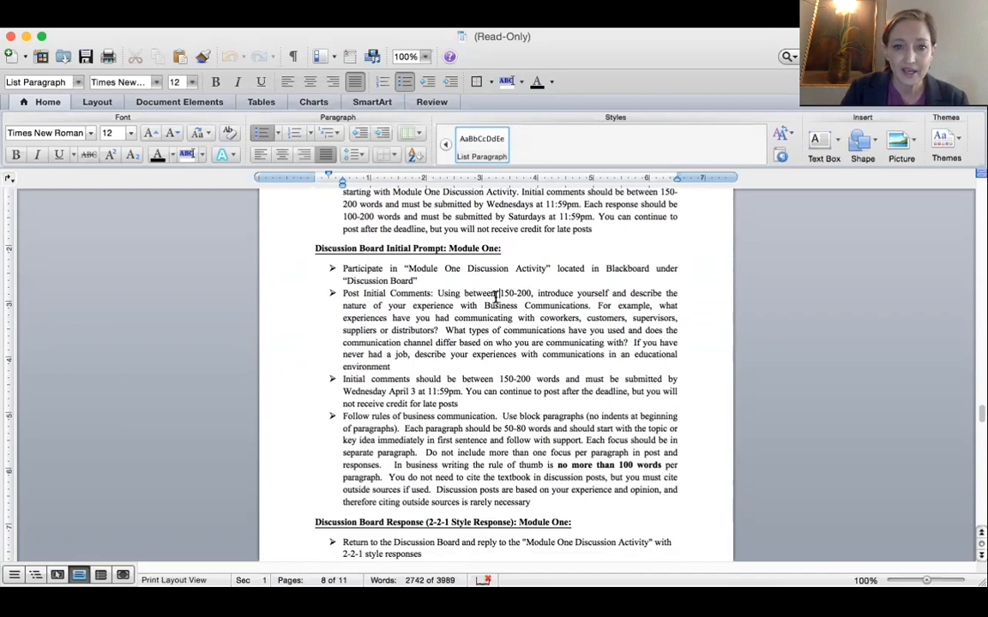
{"action": "scroll", "scroll_direction": "down", "scroll_amount": 3}
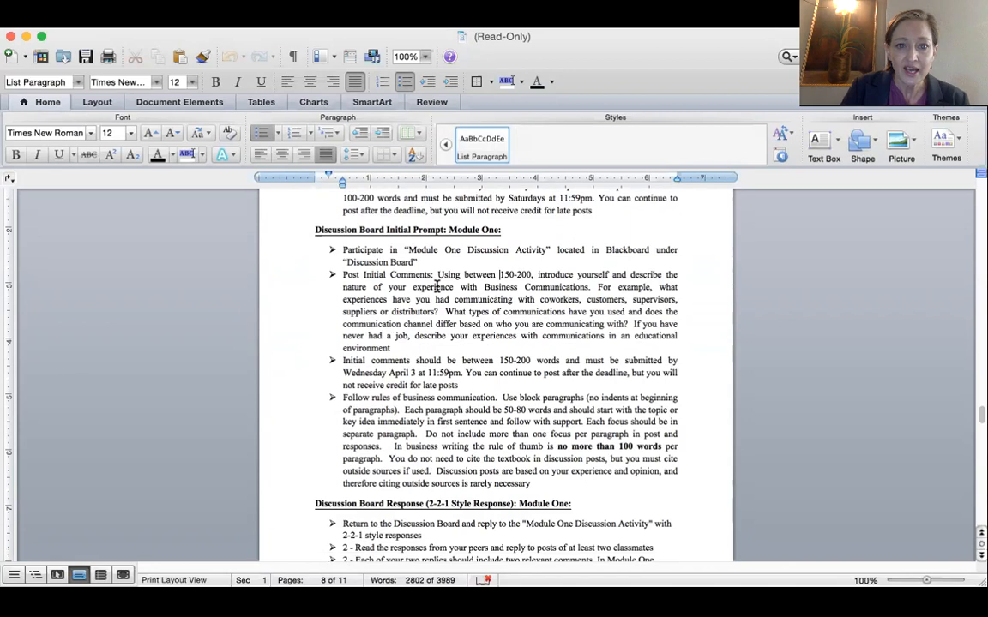
{"action": "mouse_move", "coordinate": [514, 305]}
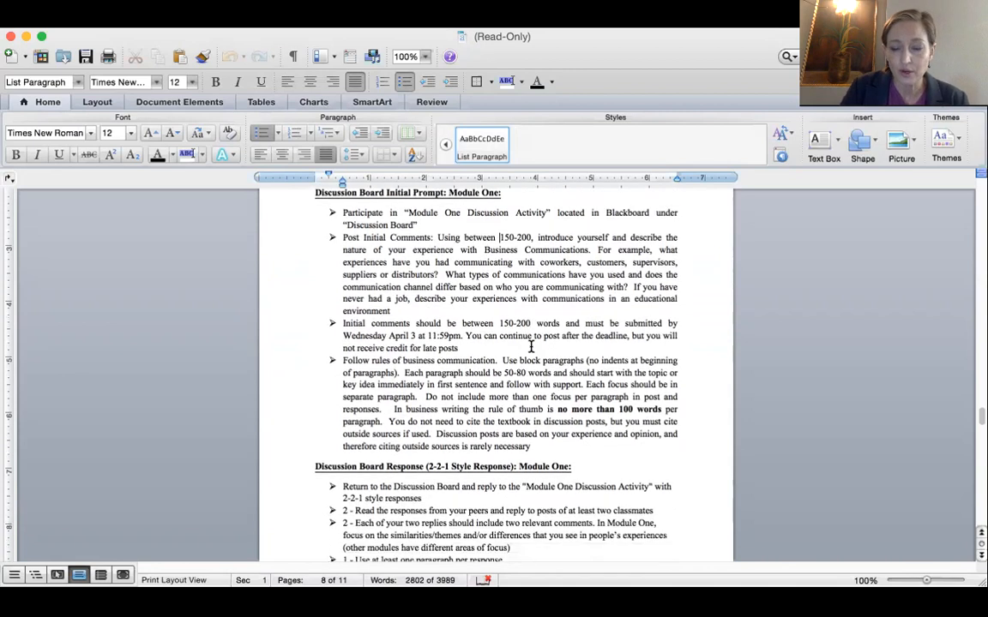
{"action": "scroll", "scroll_direction": "down", "scroll_amount": 3}
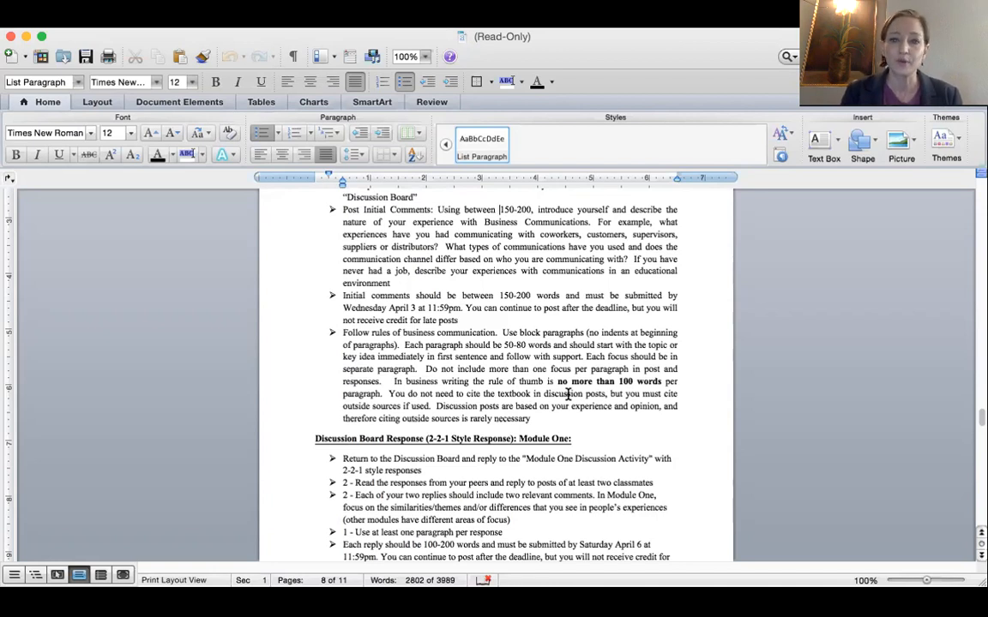
{"action": "scroll", "scroll_direction": "down", "scroll_amount": 3}
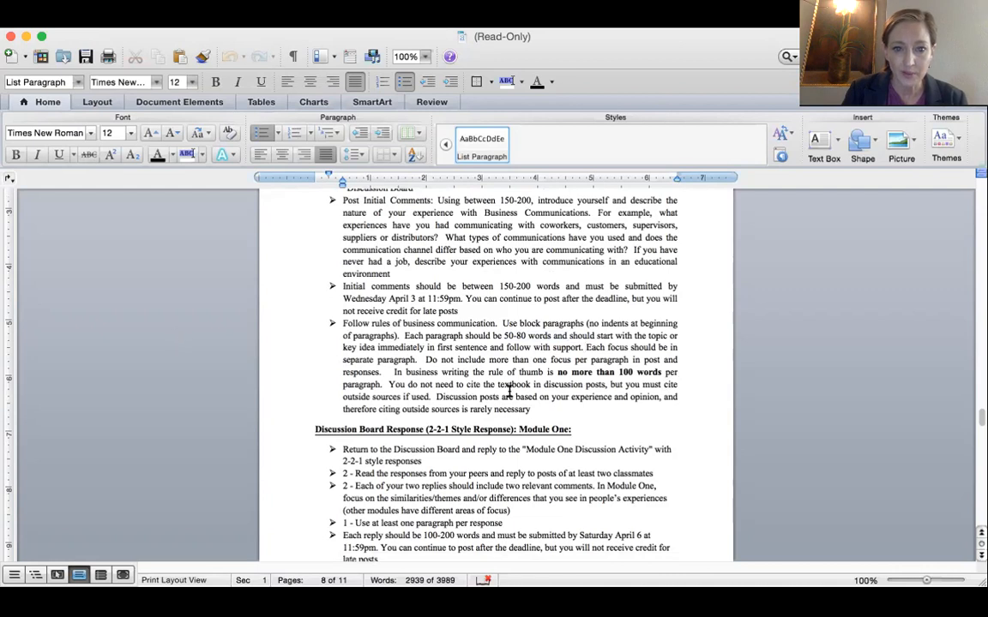
{"action": "scroll", "scroll_direction": "down", "scroll_amount": 3}
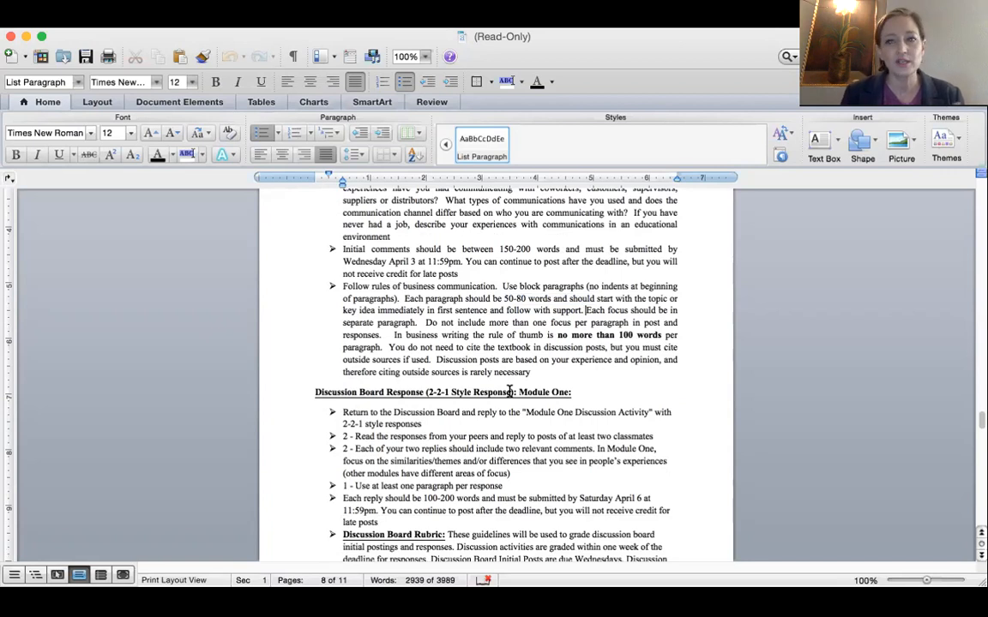
Scroll past the Discussion Board Rubric paragraph to the start of the rubric table.
{"action": "scroll", "scroll_direction": "down", "scroll_amount": 3}
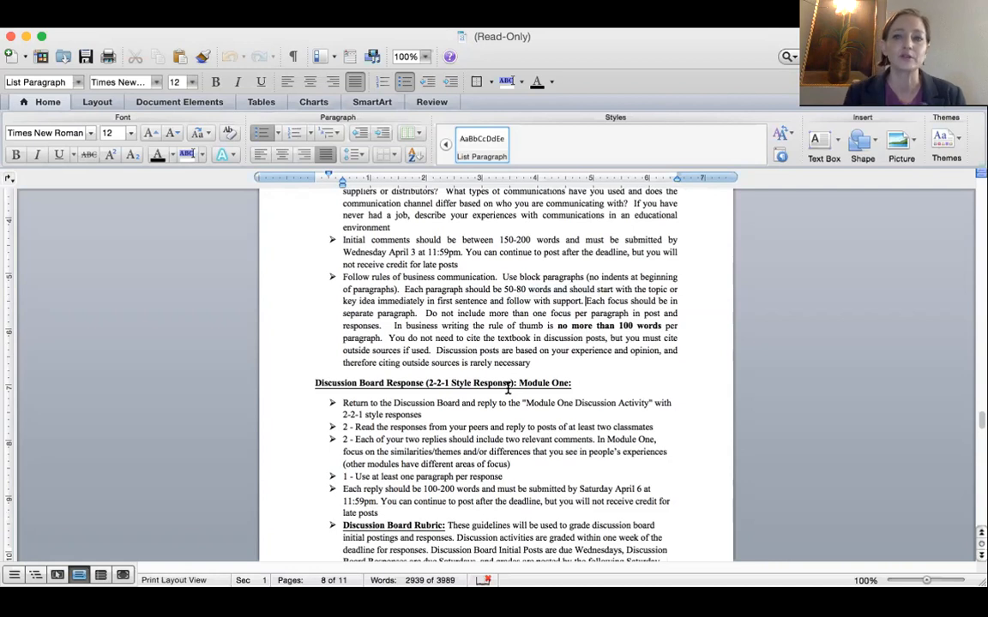
{"action": "scroll", "scroll_direction": "down", "scroll_amount": 3}
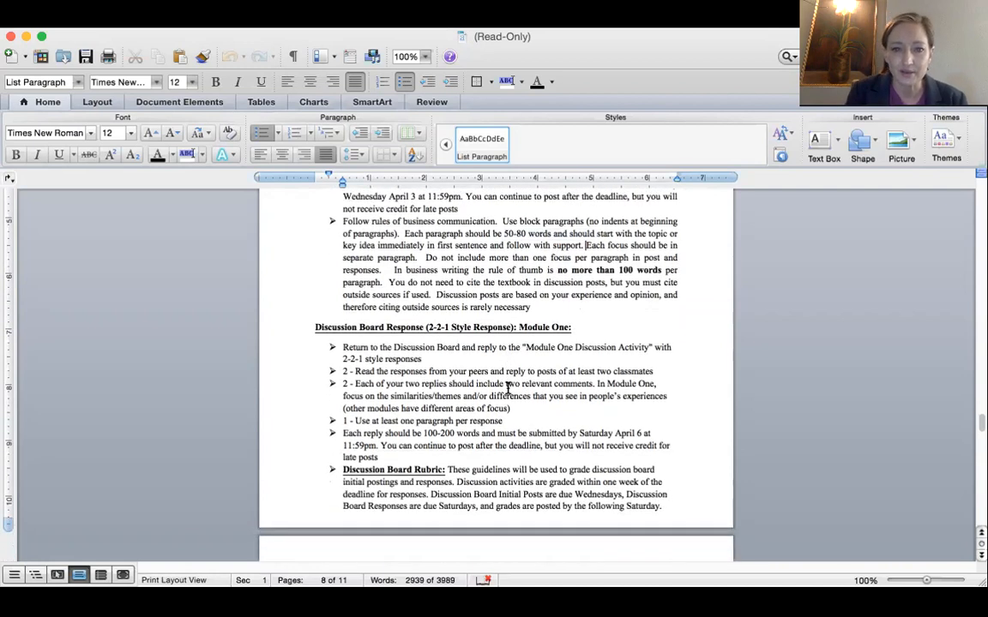
{"action": "scroll", "scroll_direction": "down", "scroll_amount": 3}
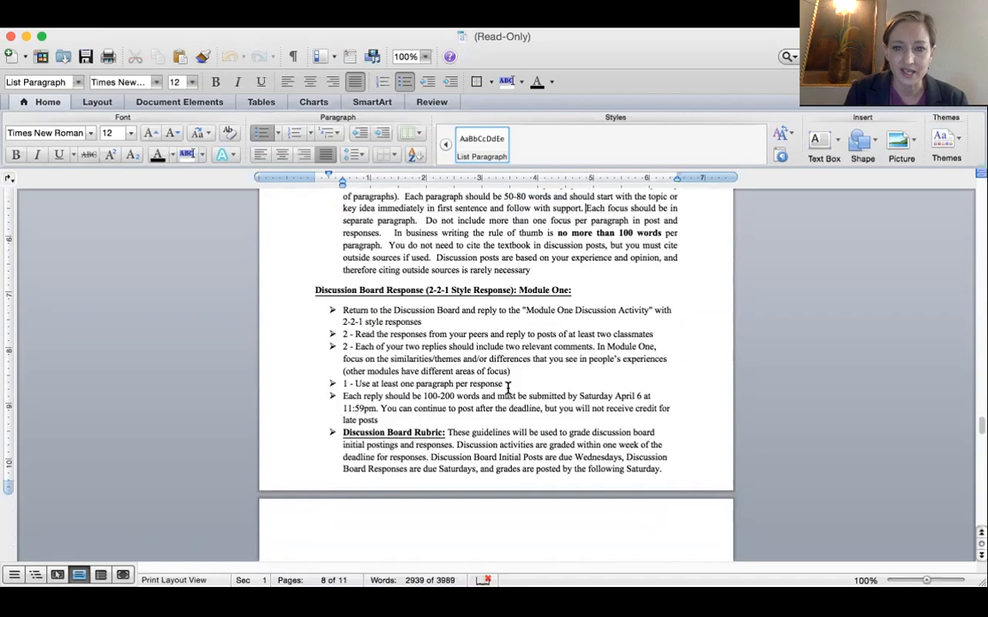
{"action": "scroll", "scroll_direction": "down", "scroll_amount": 3}
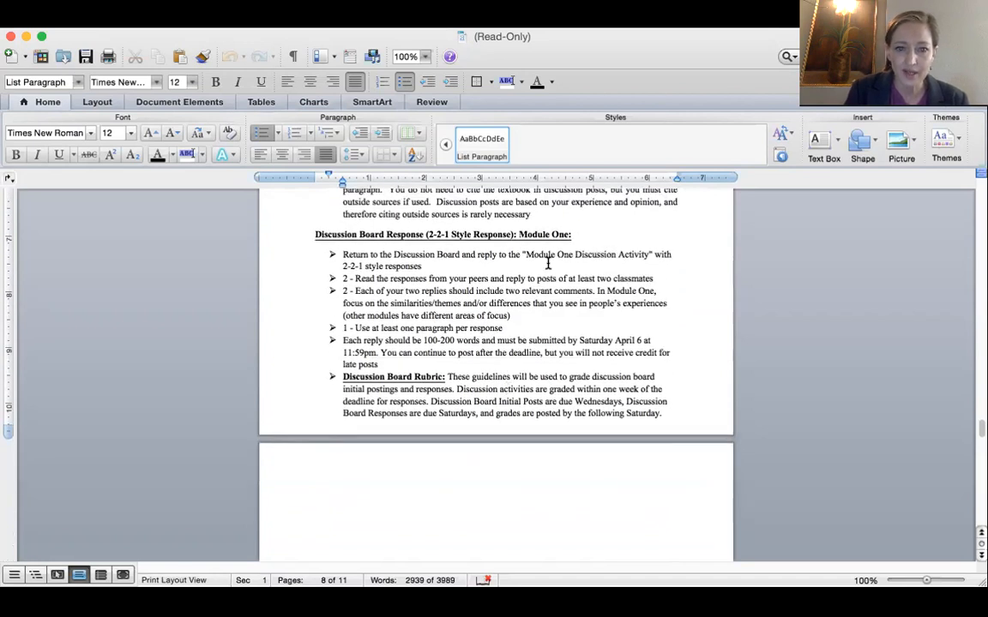
{"action": "mouse_move", "coordinate": [364, 291]}
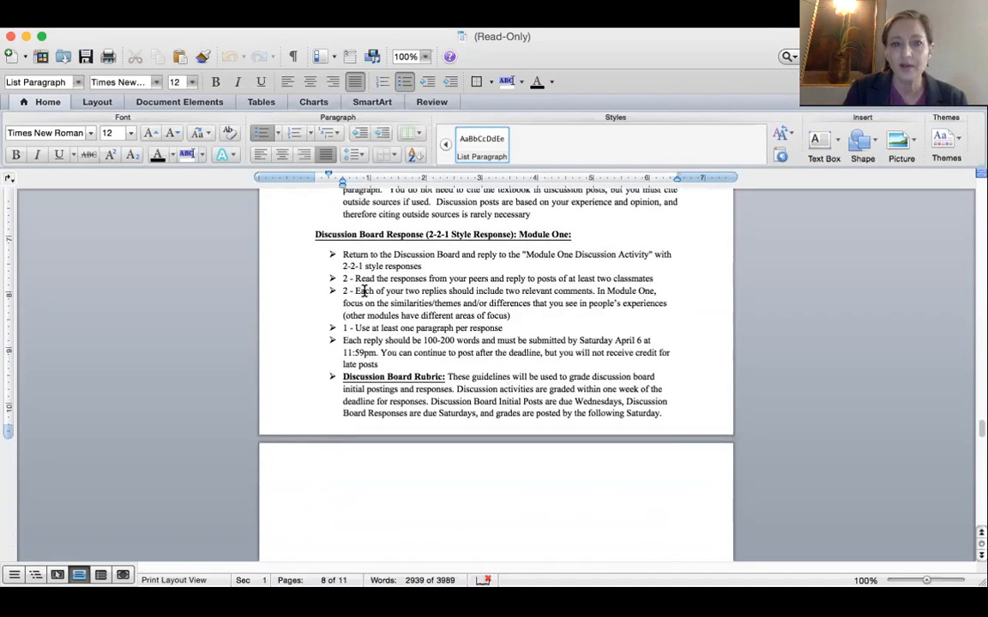
{"action": "mouse_move", "coordinate": [504, 305]}
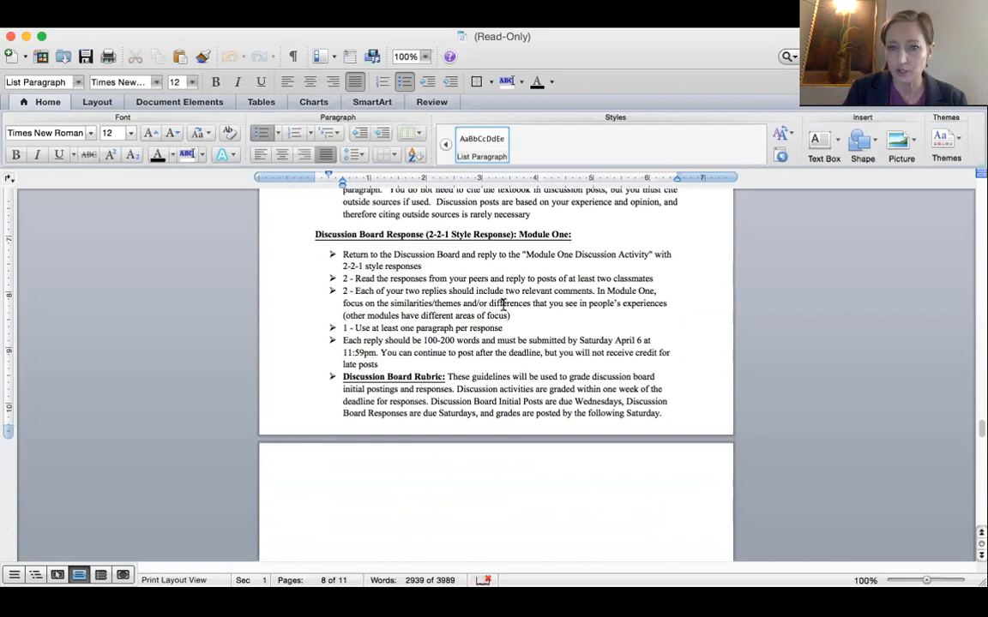
{"action": "mouse_move", "coordinate": [496, 302]}
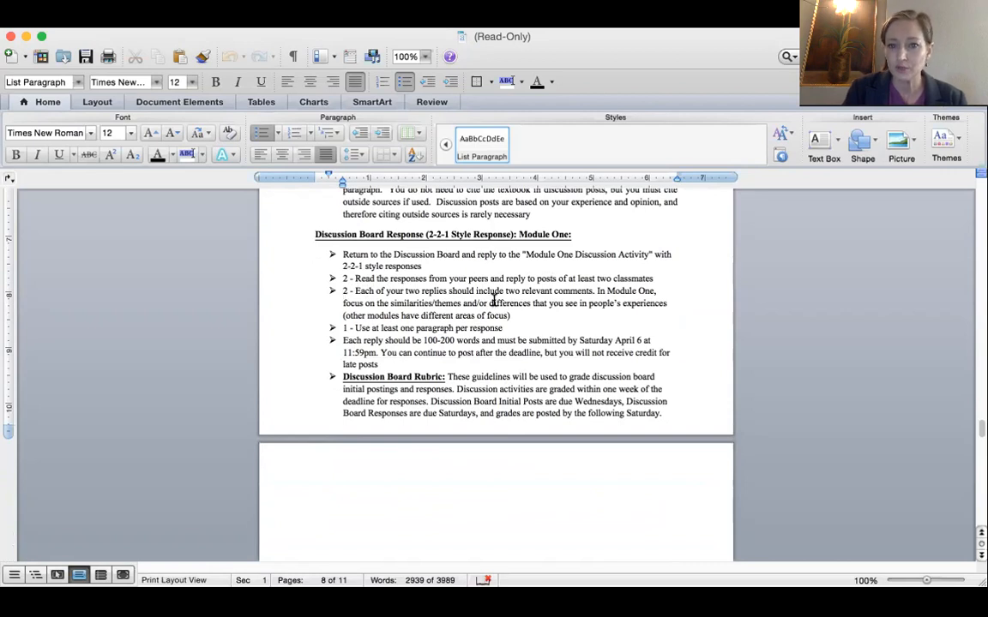
{"action": "mouse_move", "coordinate": [542, 310]}
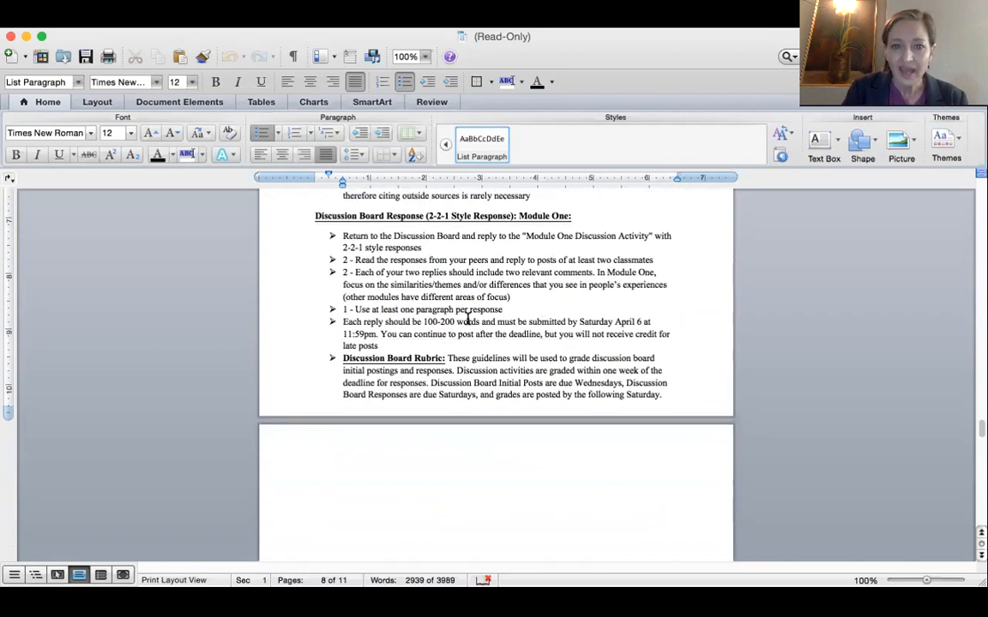
{"action": "mouse_move", "coordinate": [580, 336]}
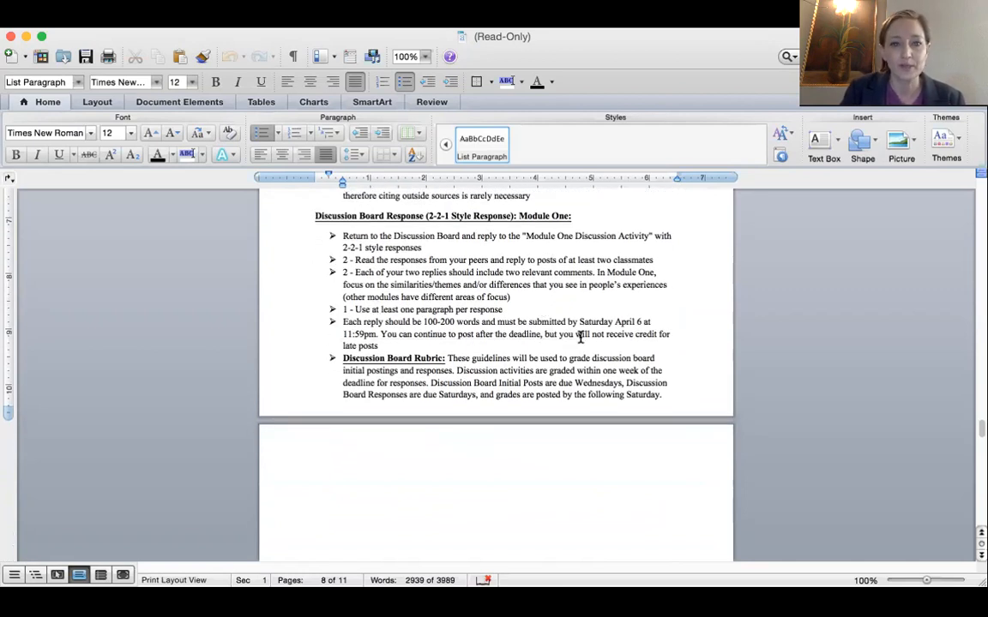
{"action": "scroll", "scroll_direction": "down", "scroll_amount": 3}
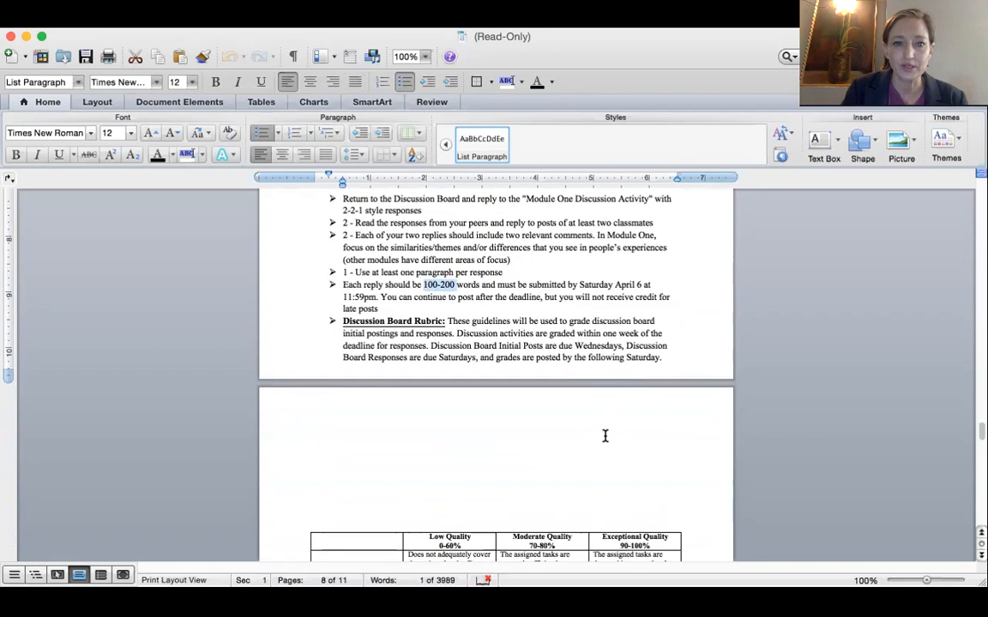
Scroll so the full Discussion Boards rubric with Low, Moderate and Exceptional columns is visible.
{"action": "scroll", "scroll_direction": "down", "scroll_amount": 3}
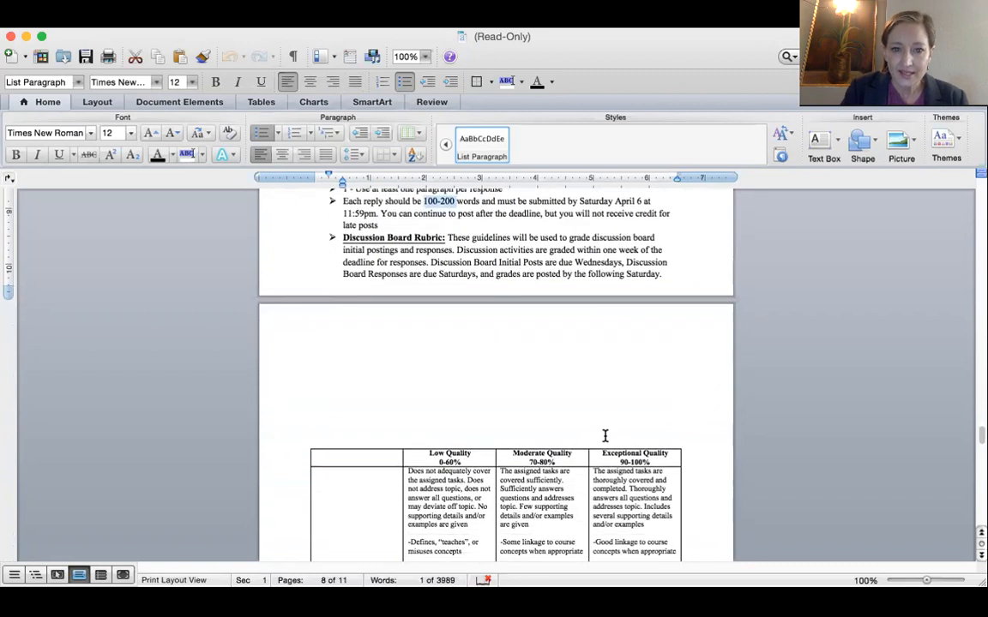
{"action": "scroll", "scroll_direction": "down", "scroll_amount": 3}
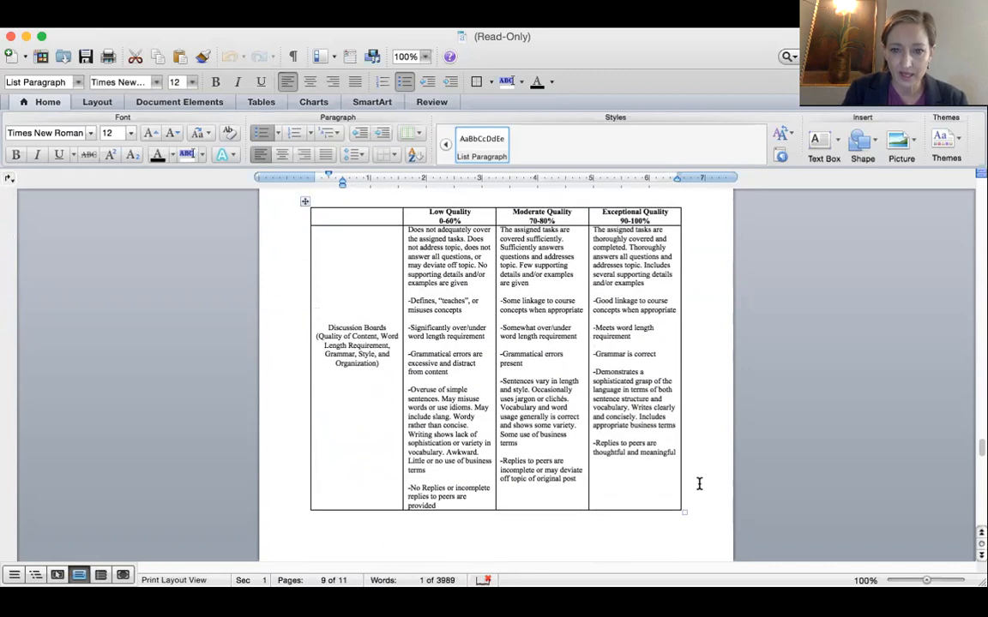
{"action": "mouse_move", "coordinate": [624, 308]}
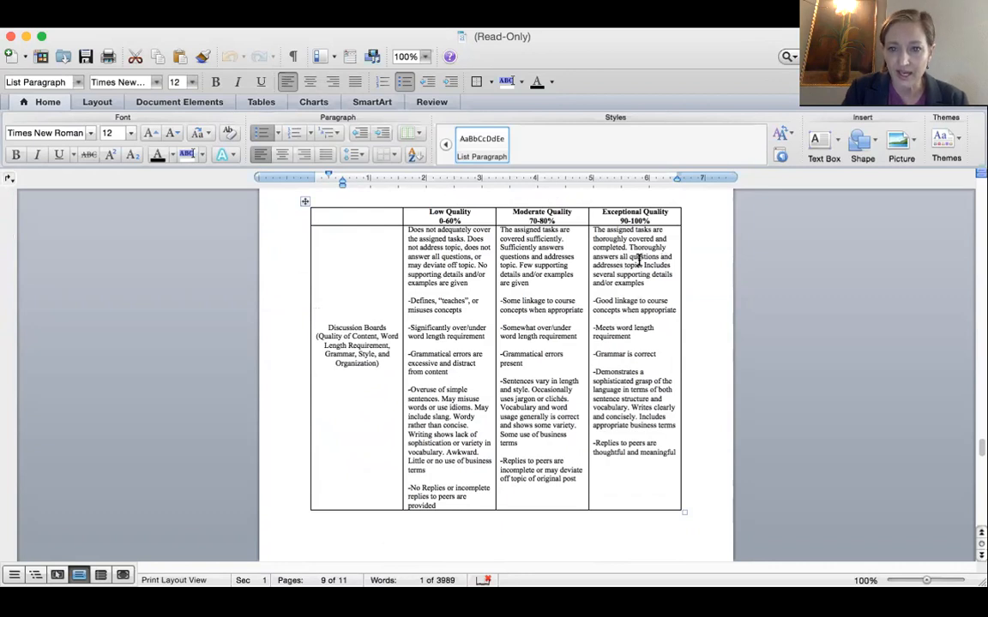
{"action": "mouse_move", "coordinate": [648, 319]}
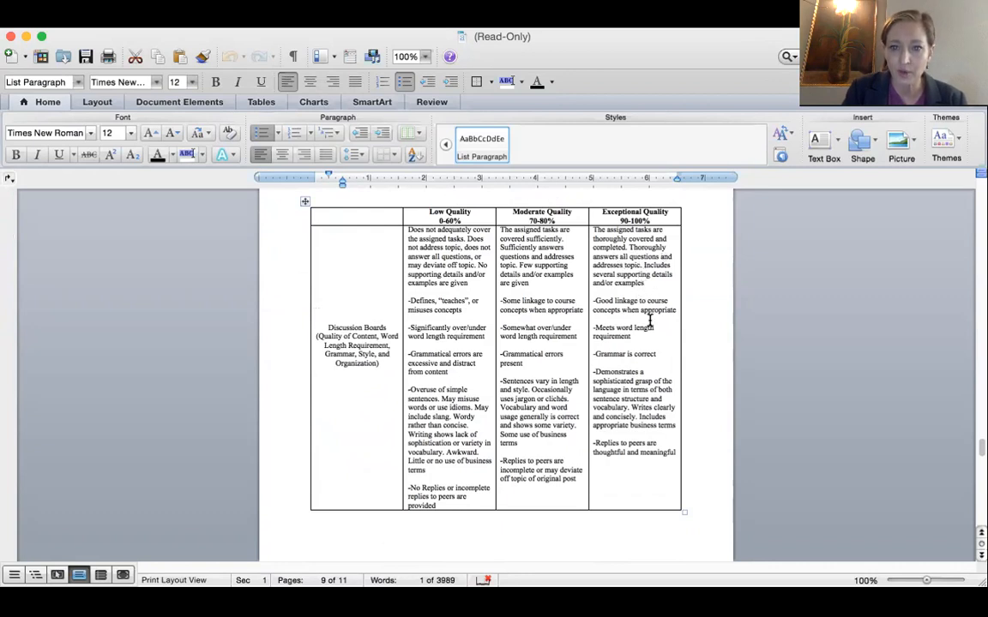
{"action": "mouse_move", "coordinate": [641, 342]}
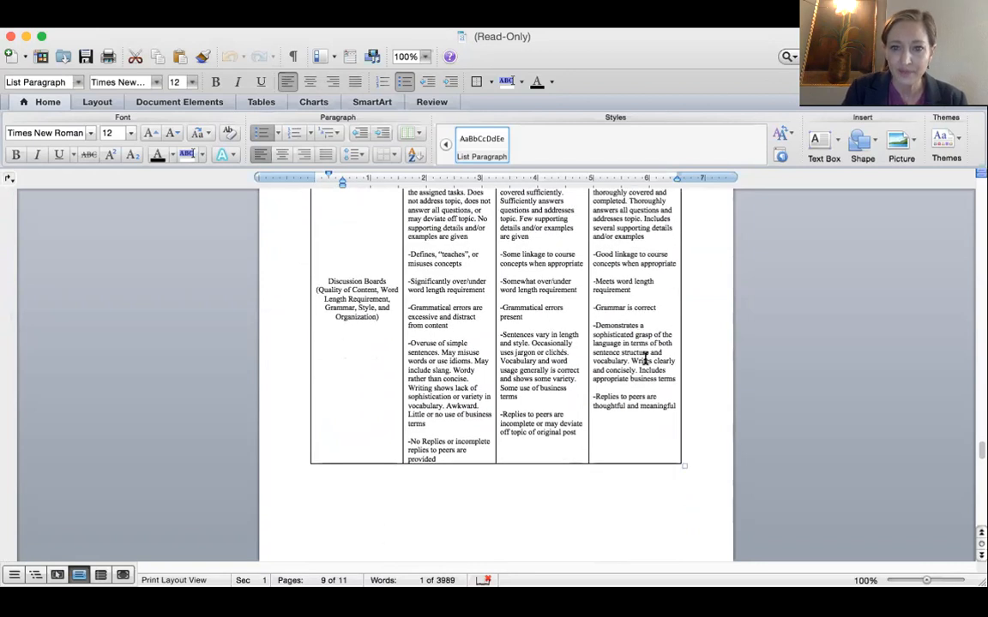
{"action": "mouse_move", "coordinate": [646, 390]}
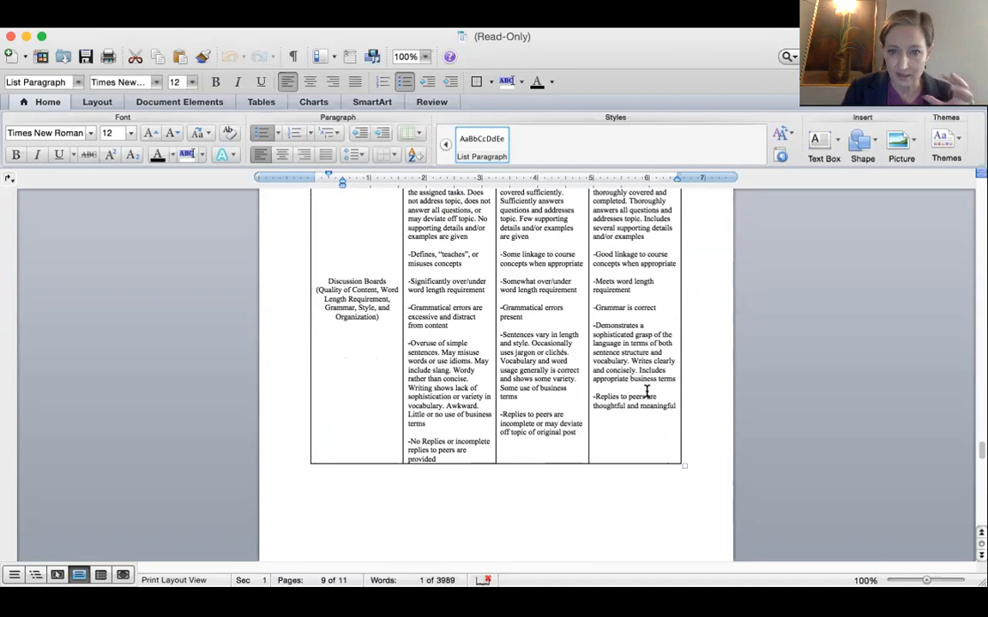
{"action": "mouse_move", "coordinate": [648, 299]}
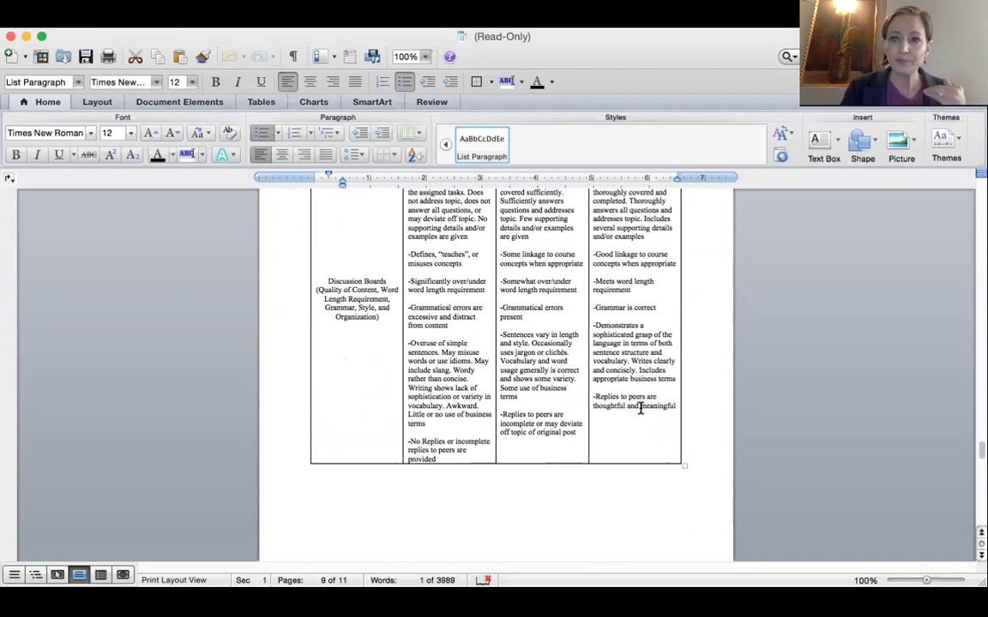
Scroll past Success In An Online Course to the Class Schedule table on page 10.
{"action": "scroll", "scroll_direction": "down", "scroll_amount": 3}
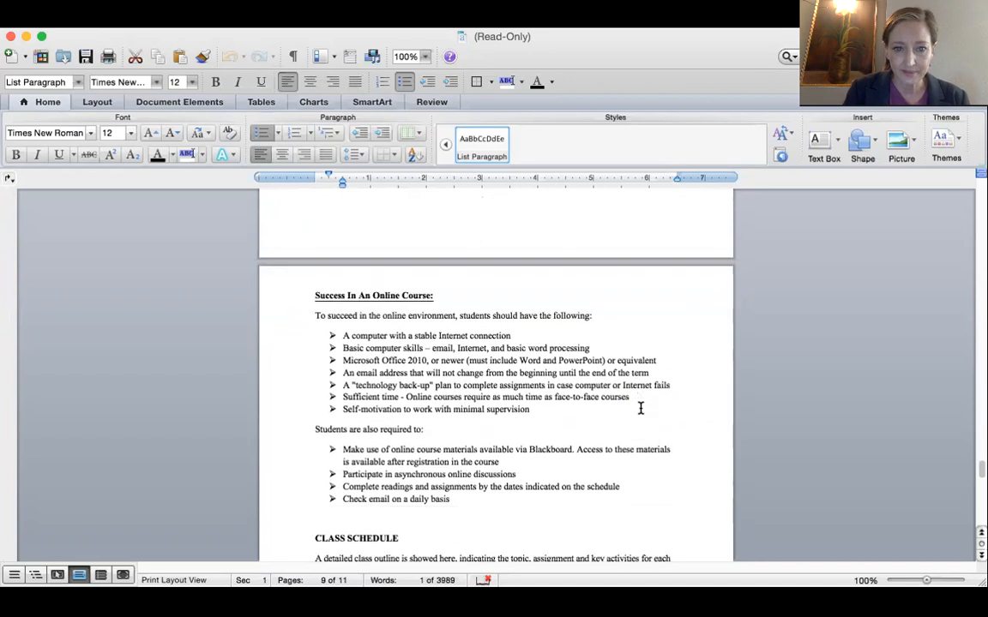
{"action": "scroll", "scroll_direction": "down", "scroll_amount": 3}
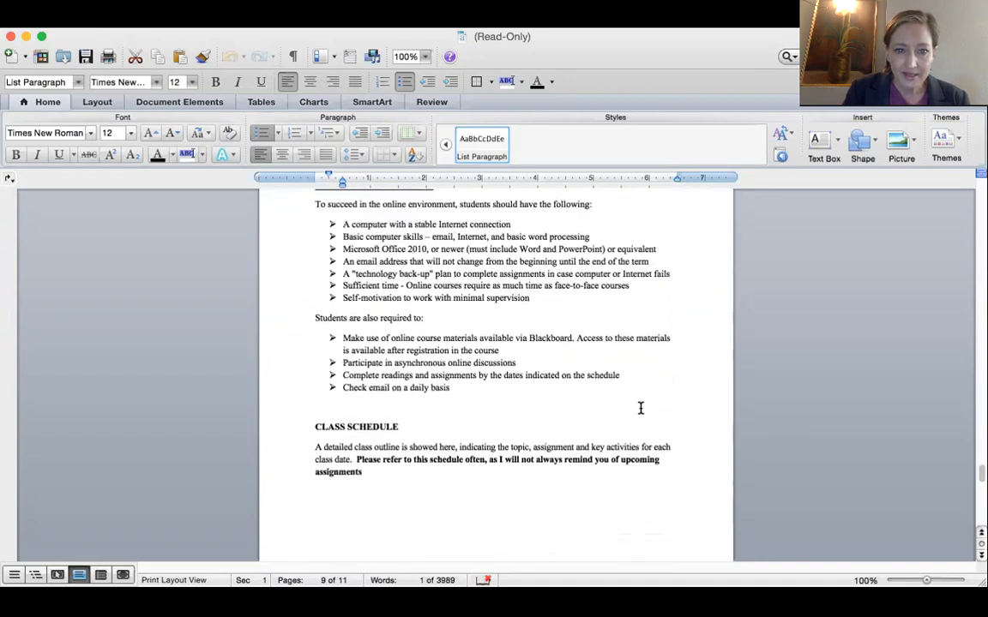
{"action": "scroll", "scroll_direction": "down", "scroll_amount": 3}
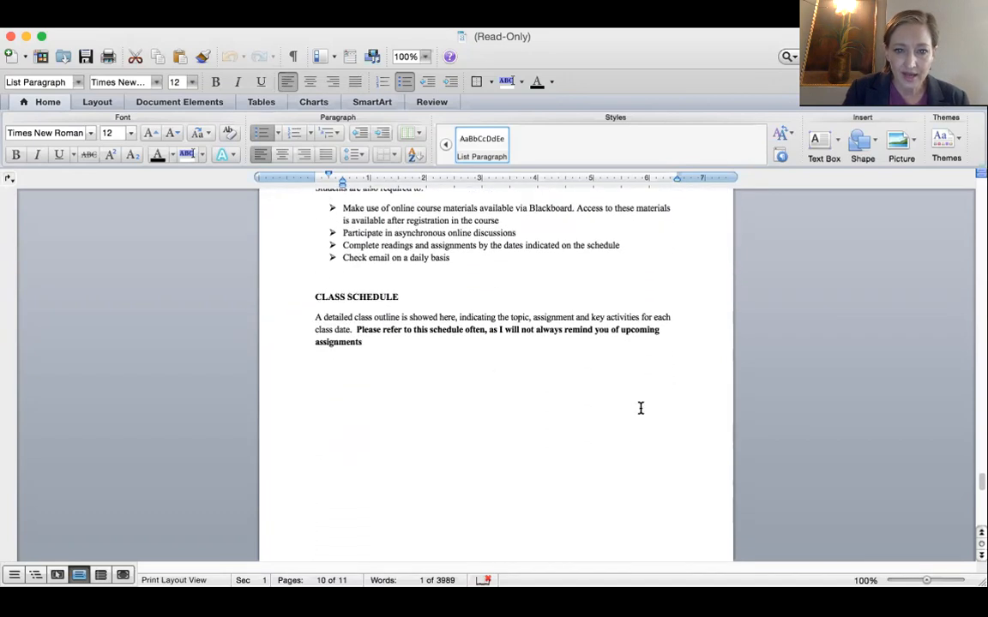
{"action": "scroll", "scroll_direction": "down", "scroll_amount": 3}
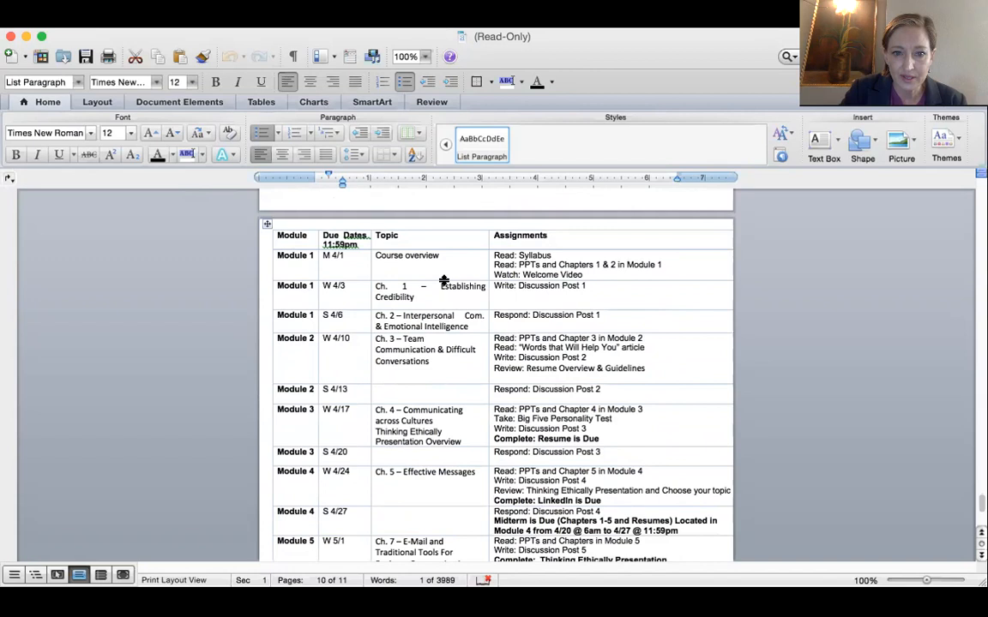
{"action": "mouse_move", "coordinate": [559, 477]}
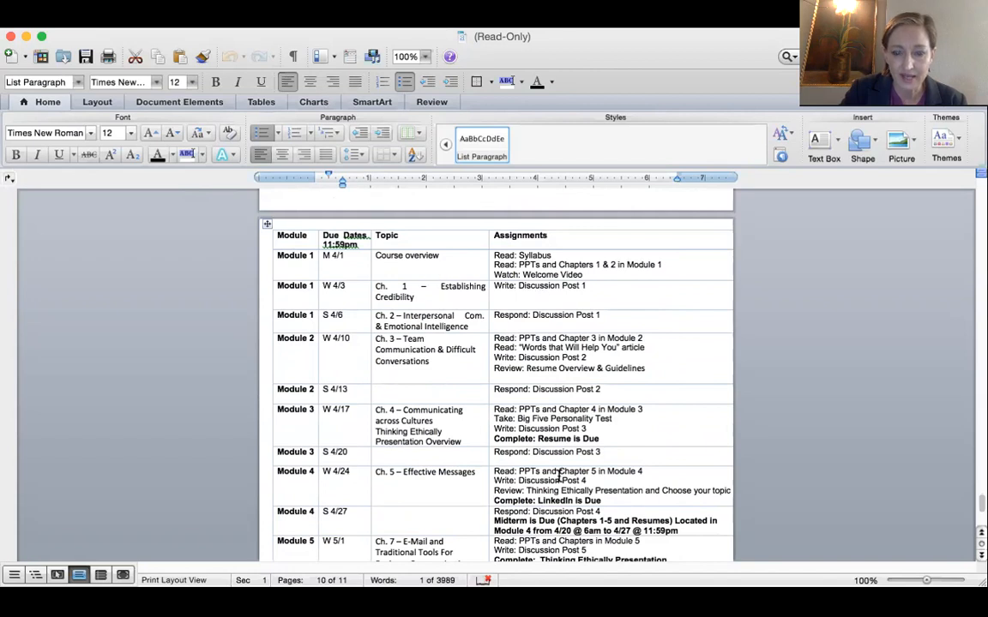
{"action": "scroll", "scroll_direction": "down", "scroll_amount": 3}
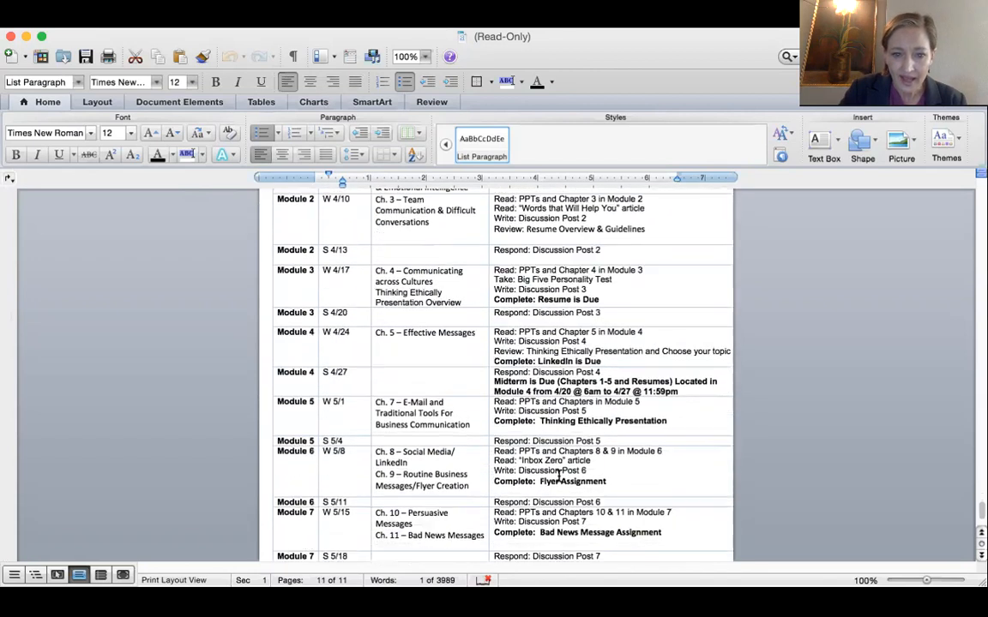
{"action": "scroll", "scroll_direction": "down", "scroll_amount": 3}
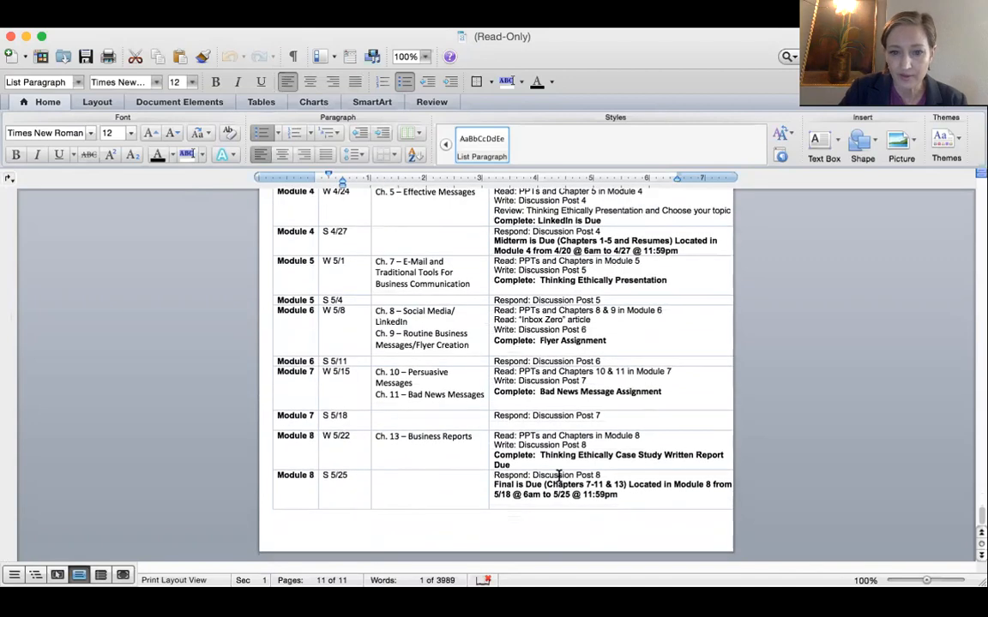
{"action": "scroll", "scroll_direction": "up", "scroll_amount": 3}
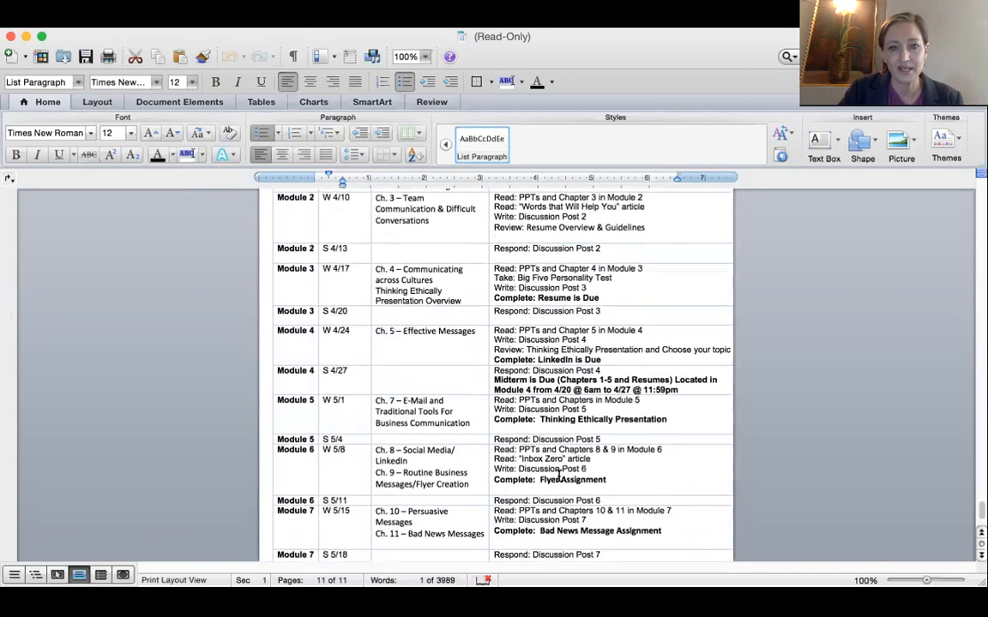
{"action": "scroll", "scroll_direction": "up", "scroll_amount": 3}
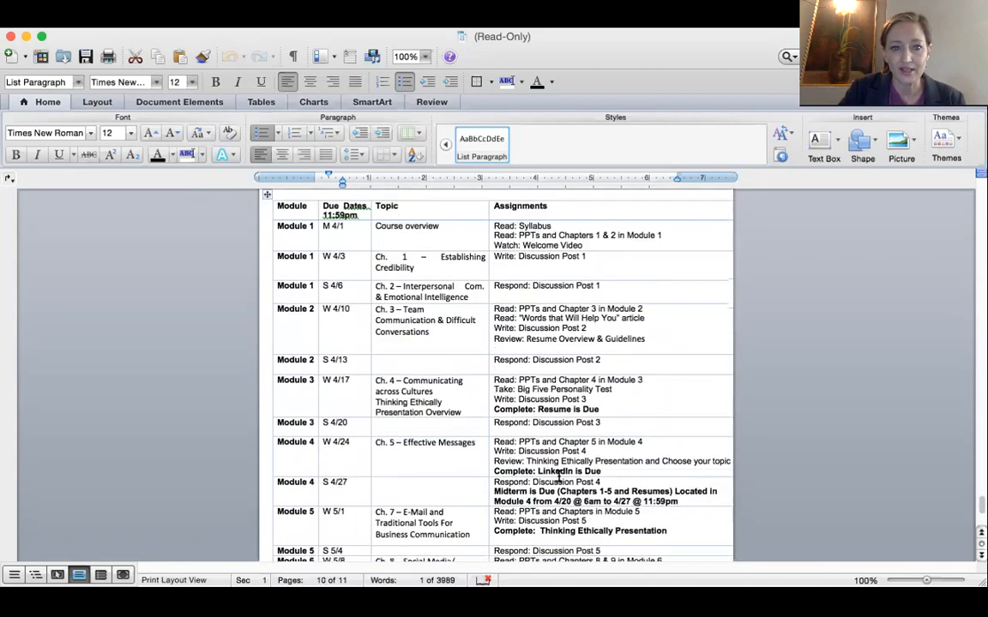
{"action": "scroll", "scroll_direction": "down", "scroll_amount": 3}
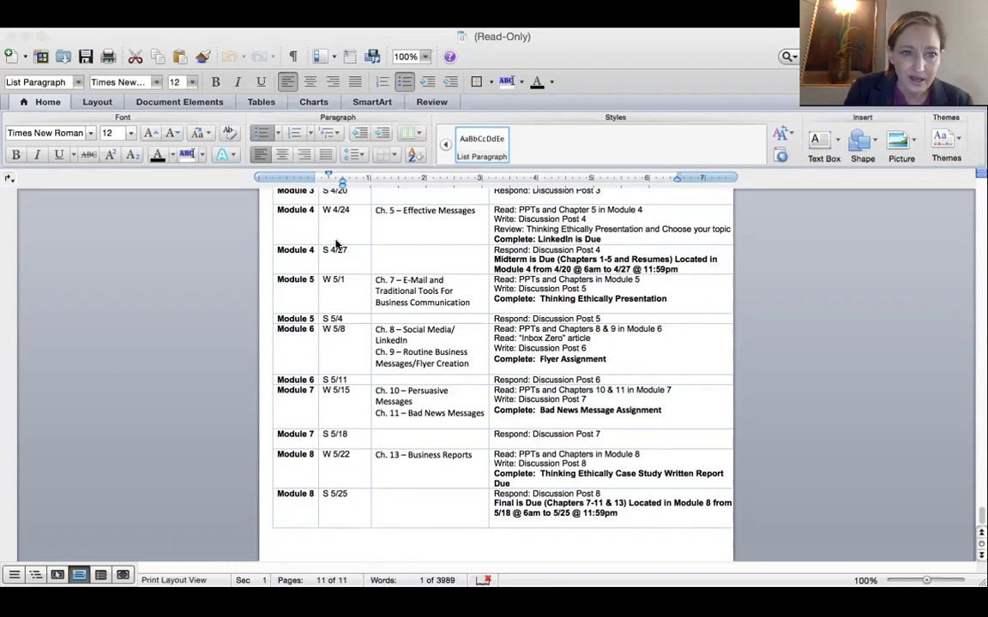
{"action": "mouse_move", "coordinate": [683, 343]}
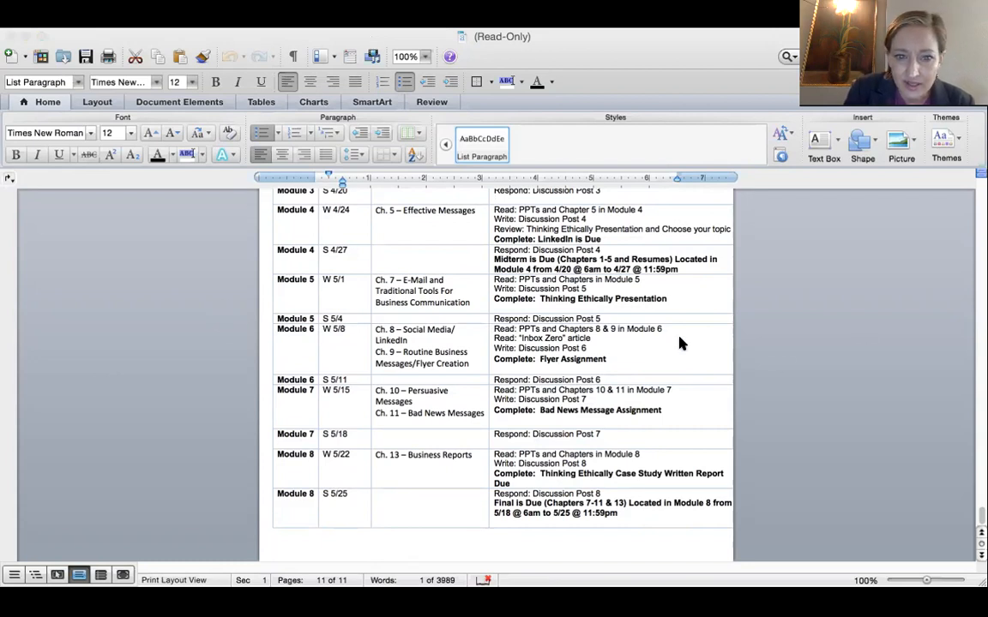
{"action": "mouse_move", "coordinate": [390, 418]}
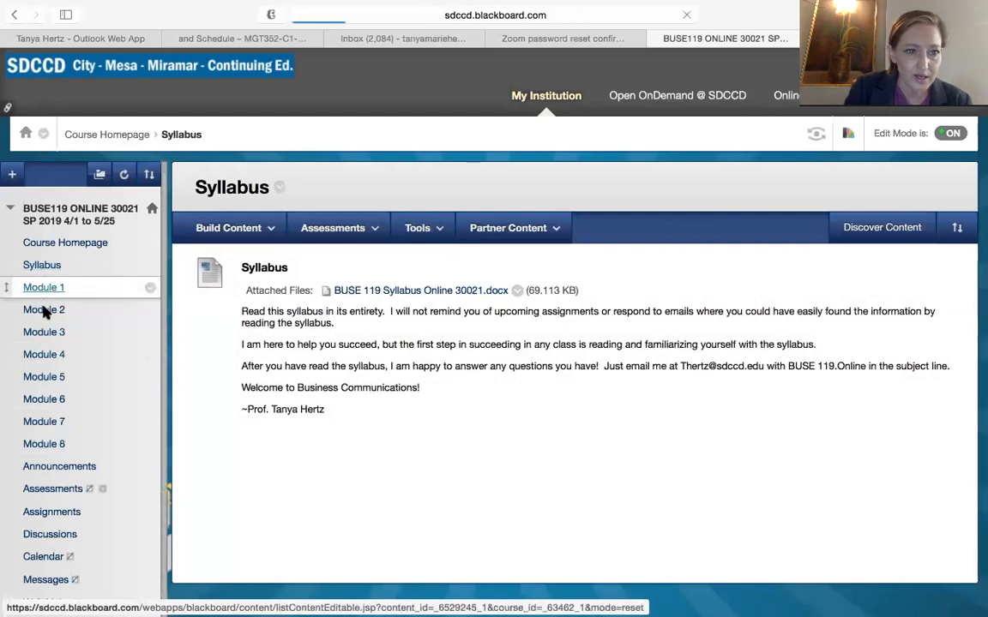
Review the Module 1 items, then move on to the Module 2 content page.
{"action": "left_click", "coordinate": [45, 288]}
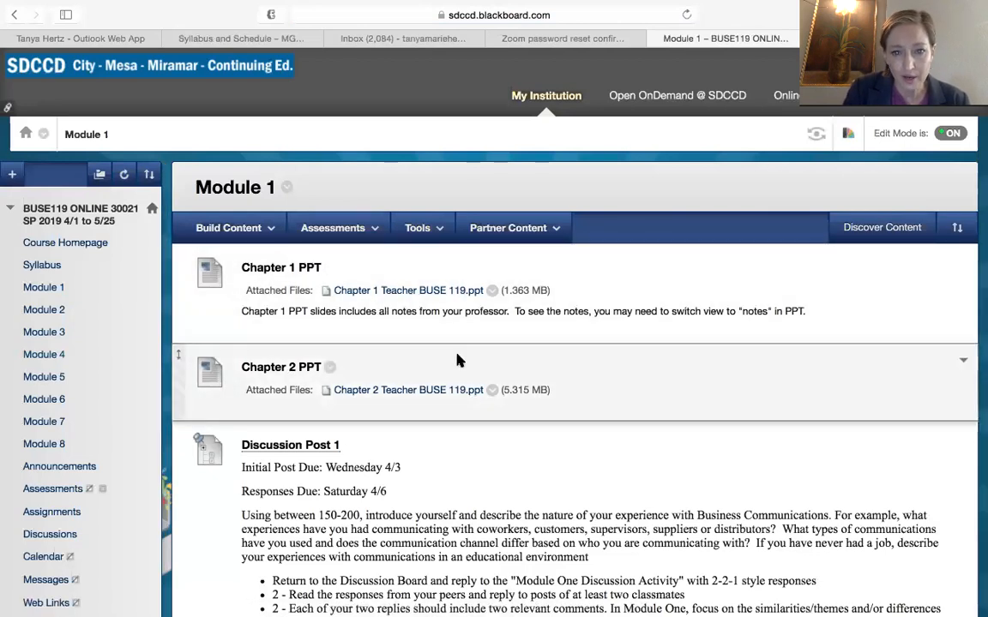
{"action": "scroll", "scroll_direction": "down", "scroll_amount": 3}
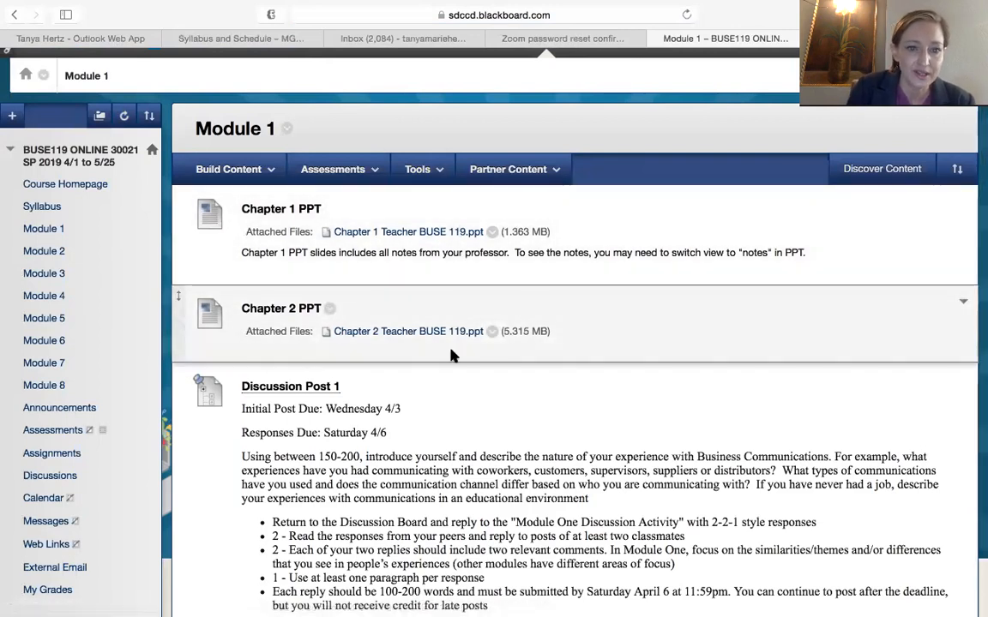
{"action": "scroll", "scroll_direction": "down", "scroll_amount": 3}
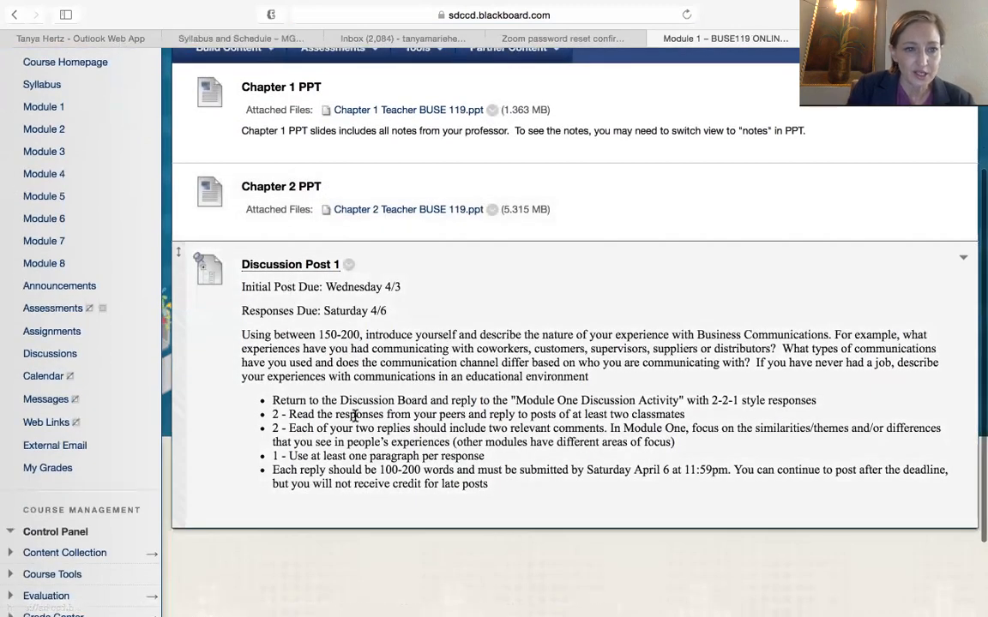
{"action": "left_click", "coordinate": [44, 129]}
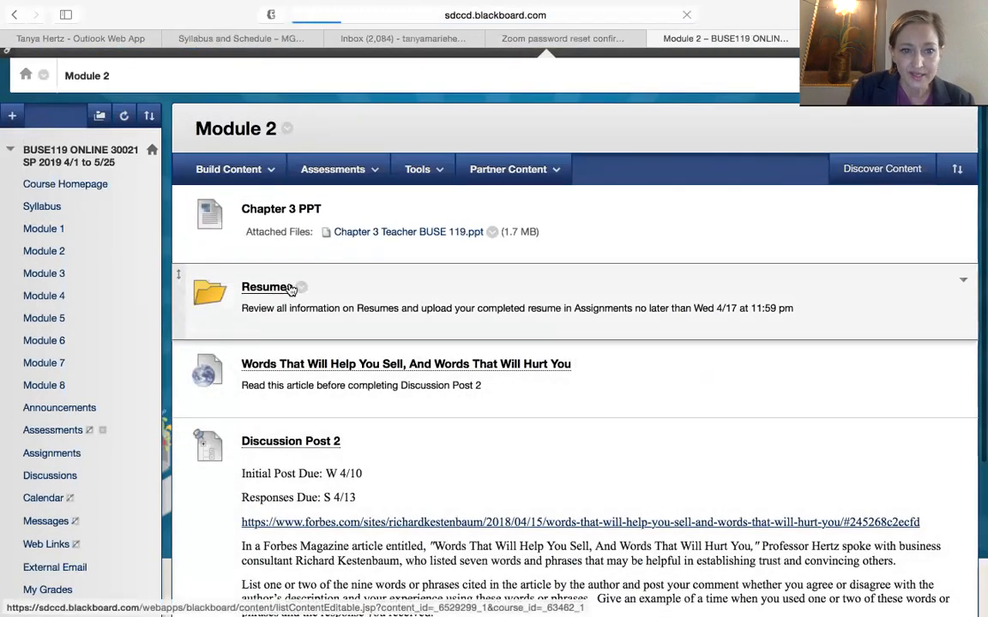
{"action": "left_click", "coordinate": [266, 287]}
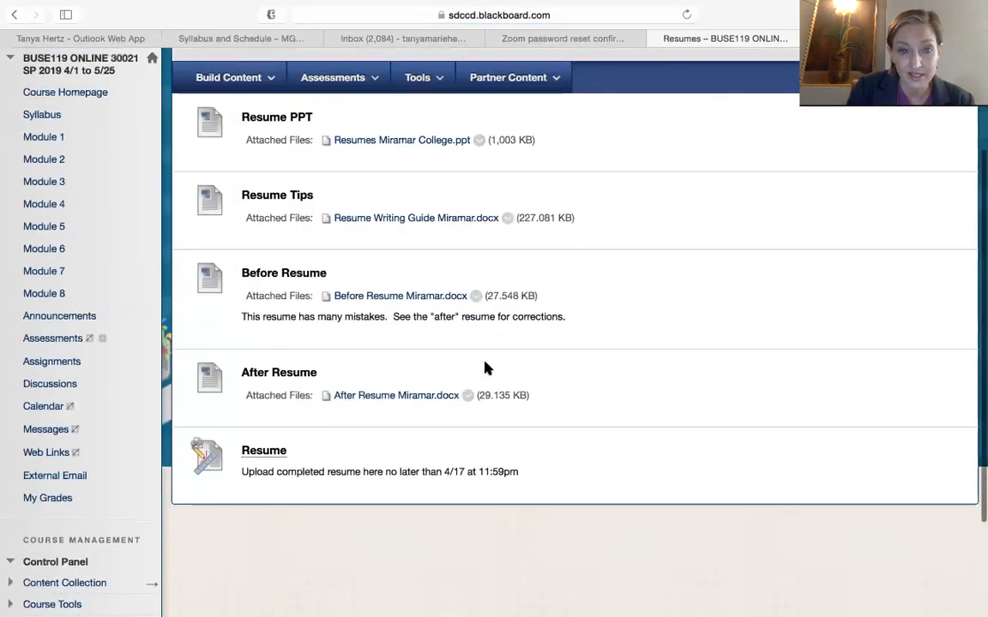
{"action": "scroll", "scroll_direction": "up", "scroll_amount": 3}
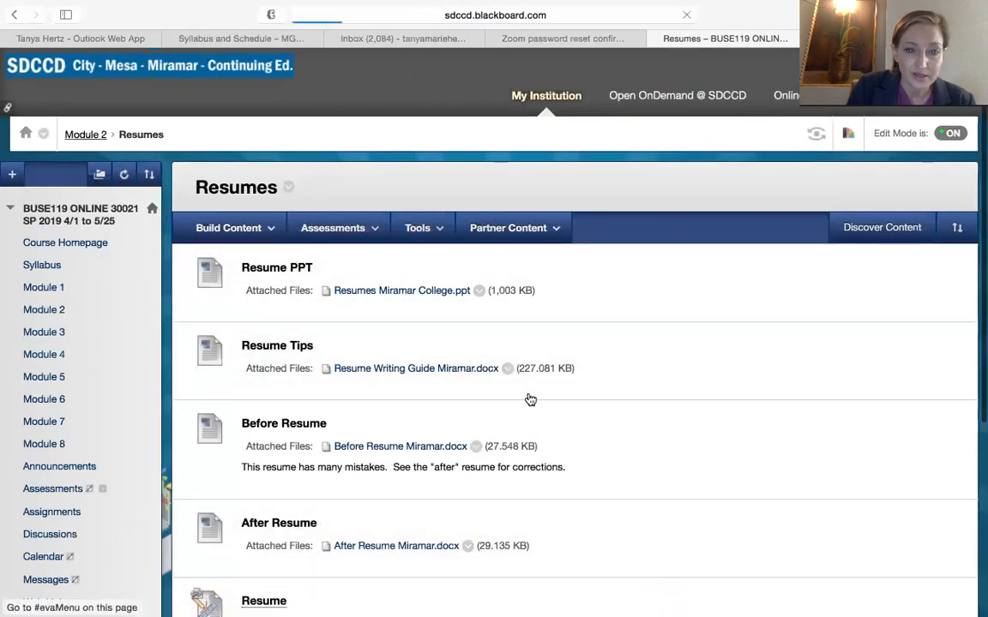
{"action": "left_click", "coordinate": [86, 134]}
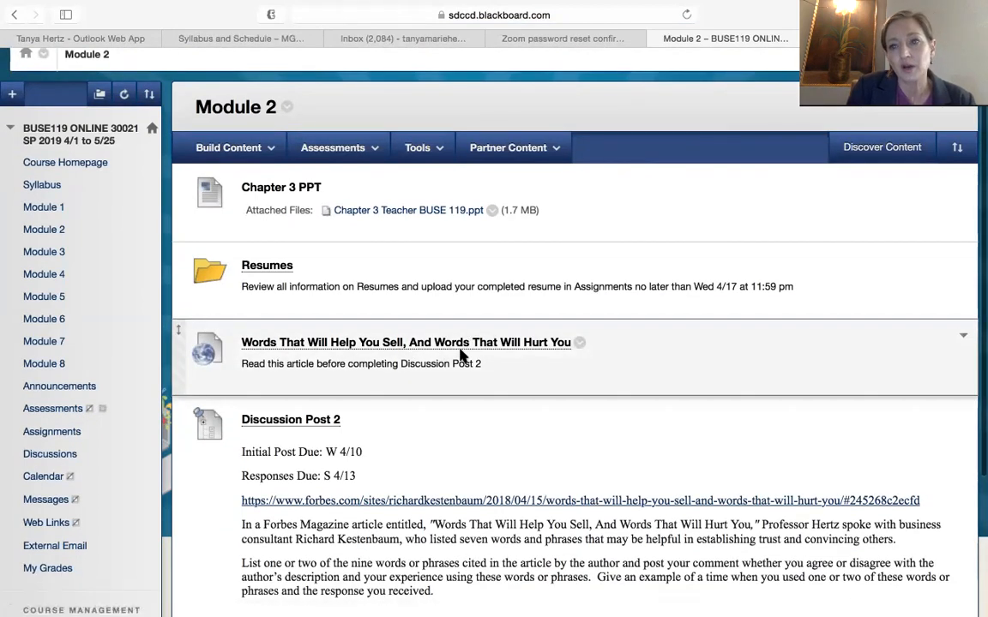
{"action": "mouse_move", "coordinate": [507, 445]}
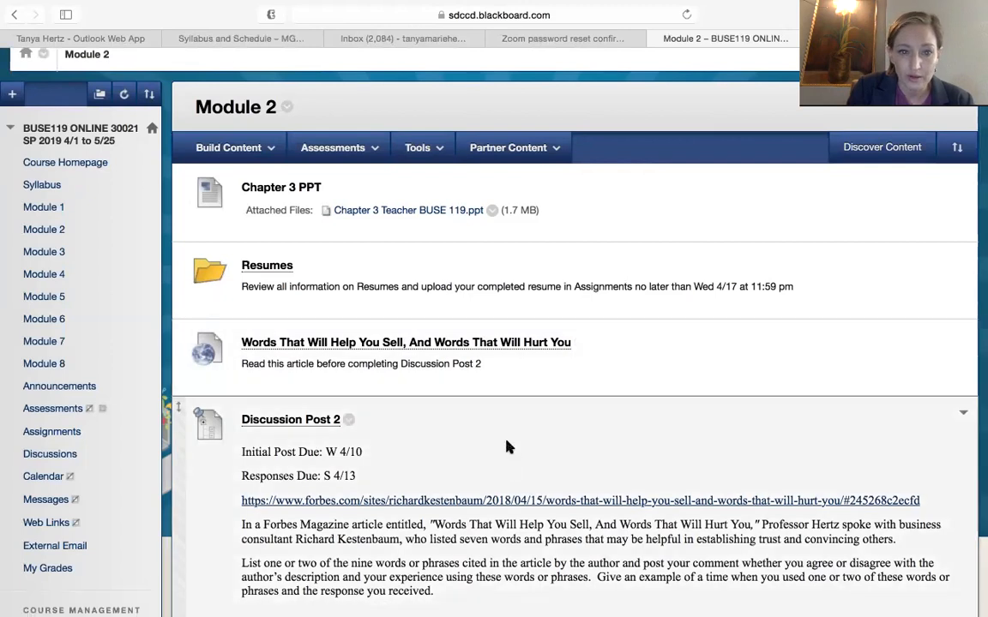
{"action": "scroll", "scroll_direction": "down", "scroll_amount": 3}
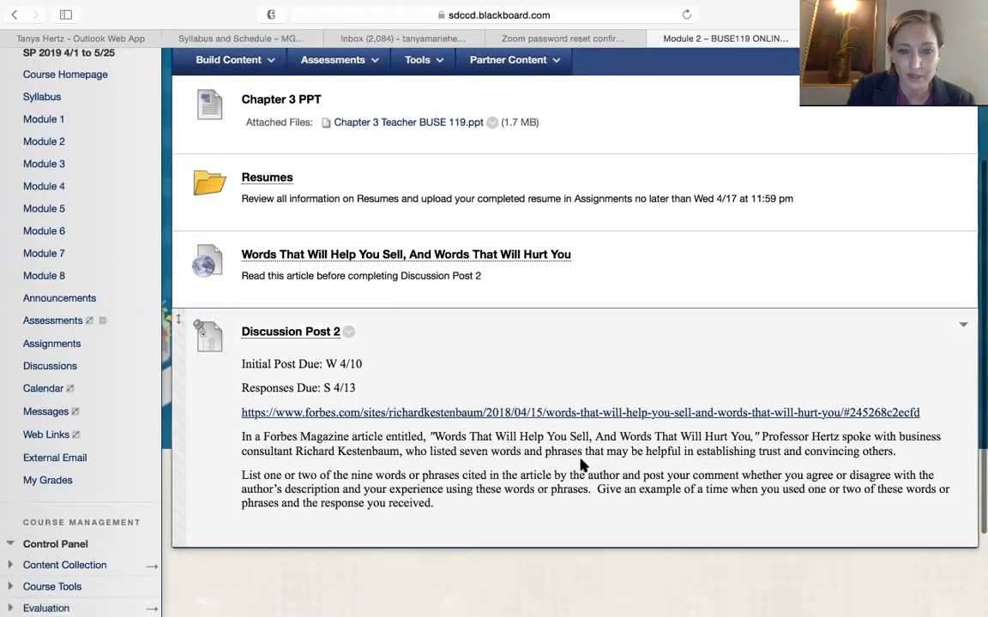
{"action": "scroll", "scroll_direction": "down", "scroll_amount": 3}
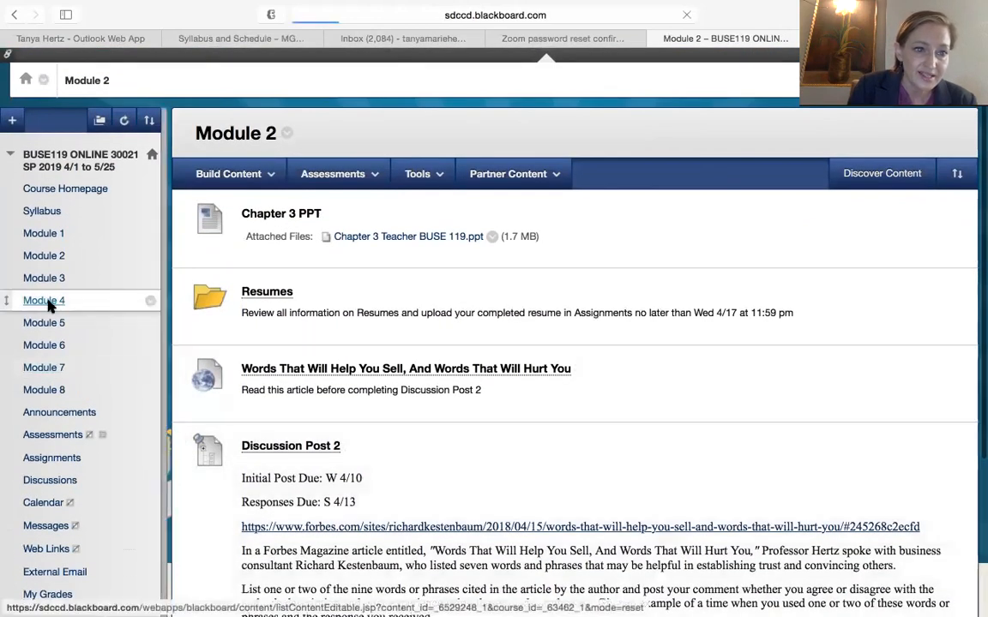
Browse Module 4's items, including the Midterm and Thinking Ethically, and return to the top.
{"action": "left_click", "coordinate": [42, 300]}
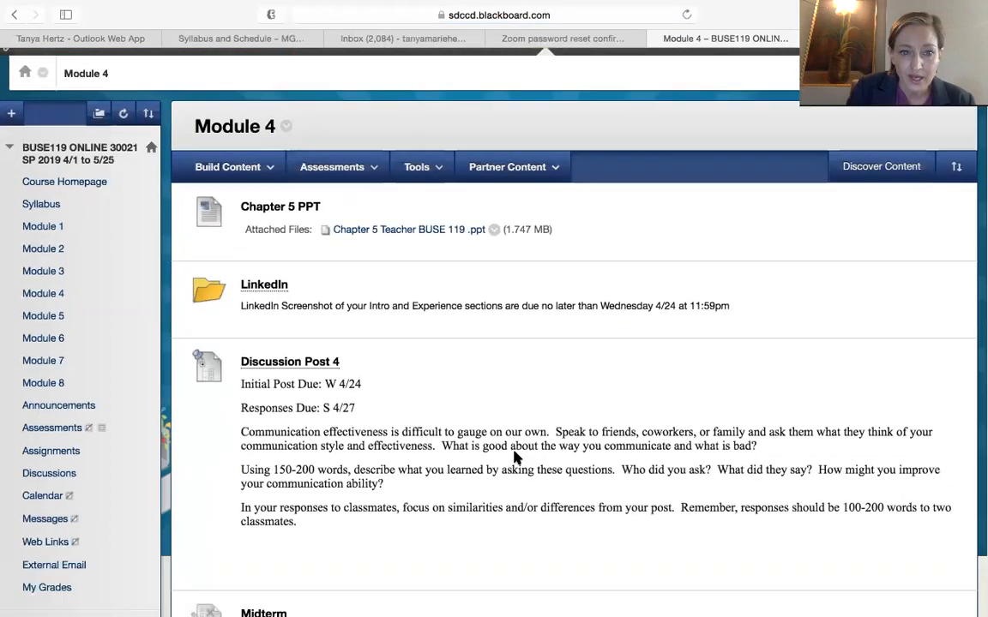
{"action": "scroll", "scroll_direction": "down", "scroll_amount": 3}
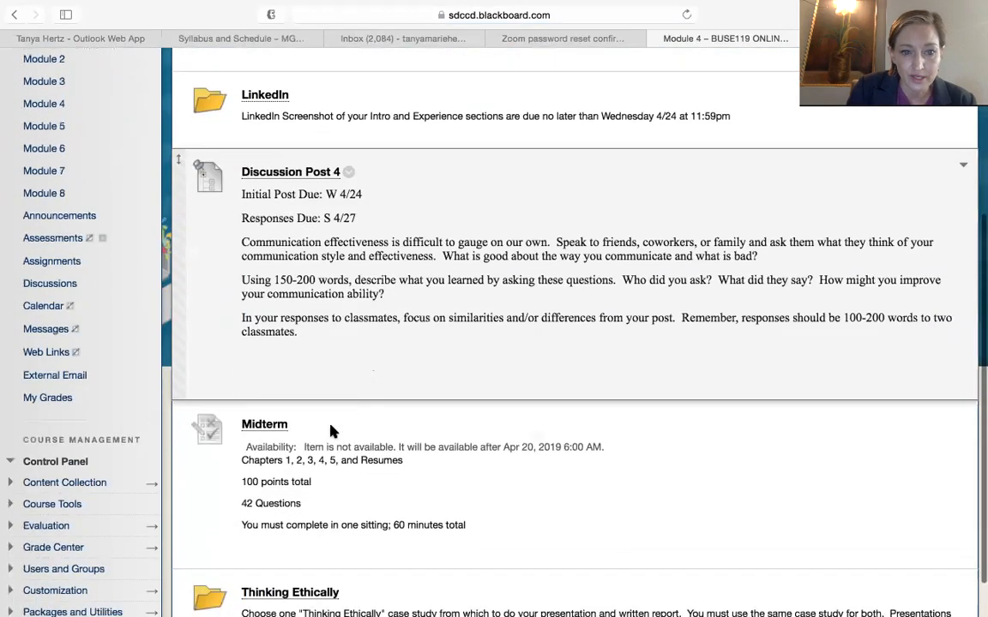
{"action": "scroll", "scroll_direction": "down", "scroll_amount": 3}
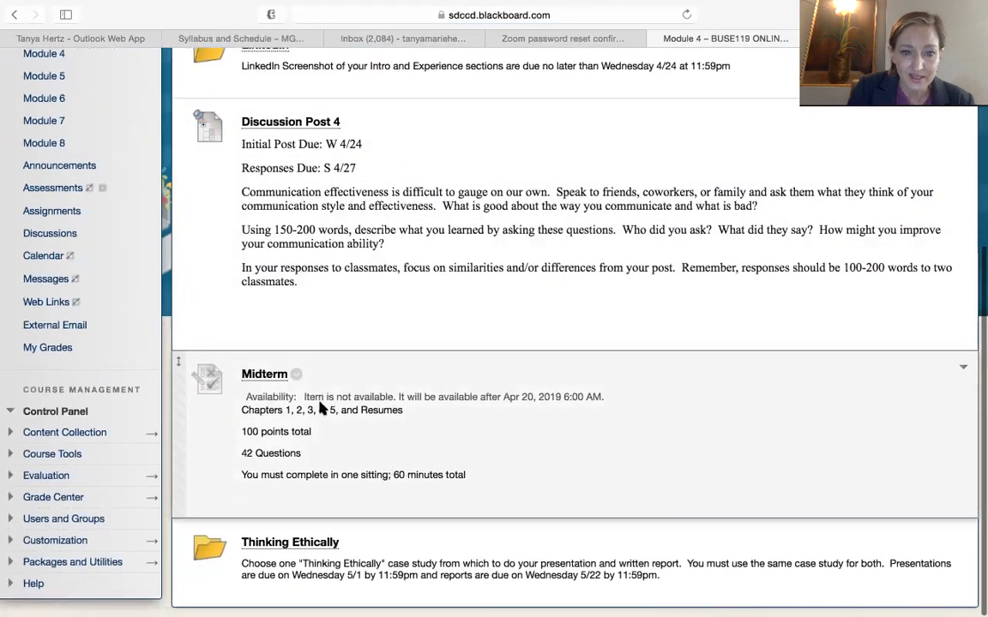
{"action": "mouse_move", "coordinate": [521, 398]}
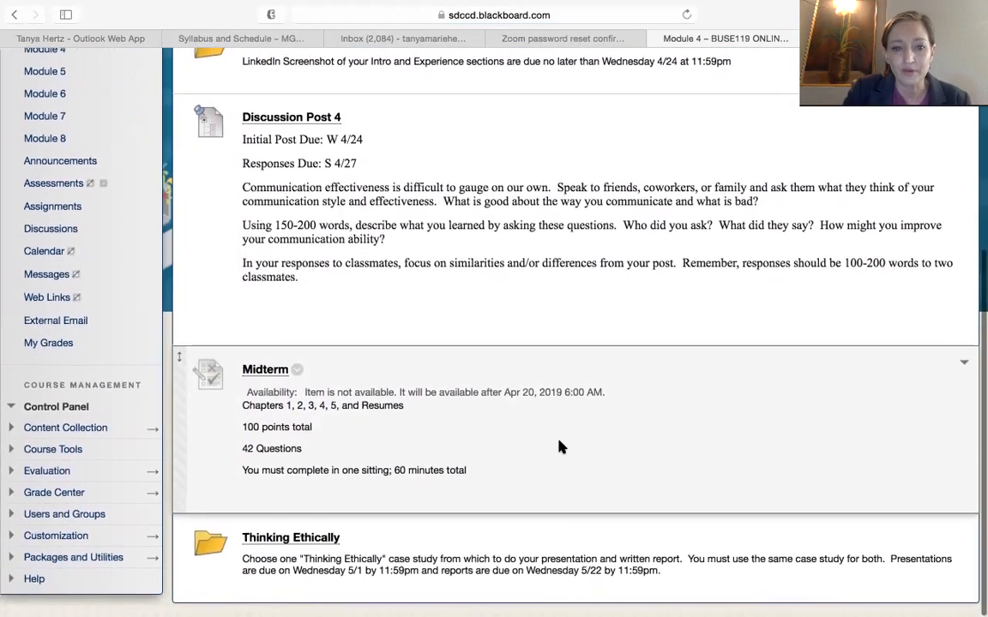
{"action": "scroll", "scroll_direction": "up", "scroll_amount": 3}
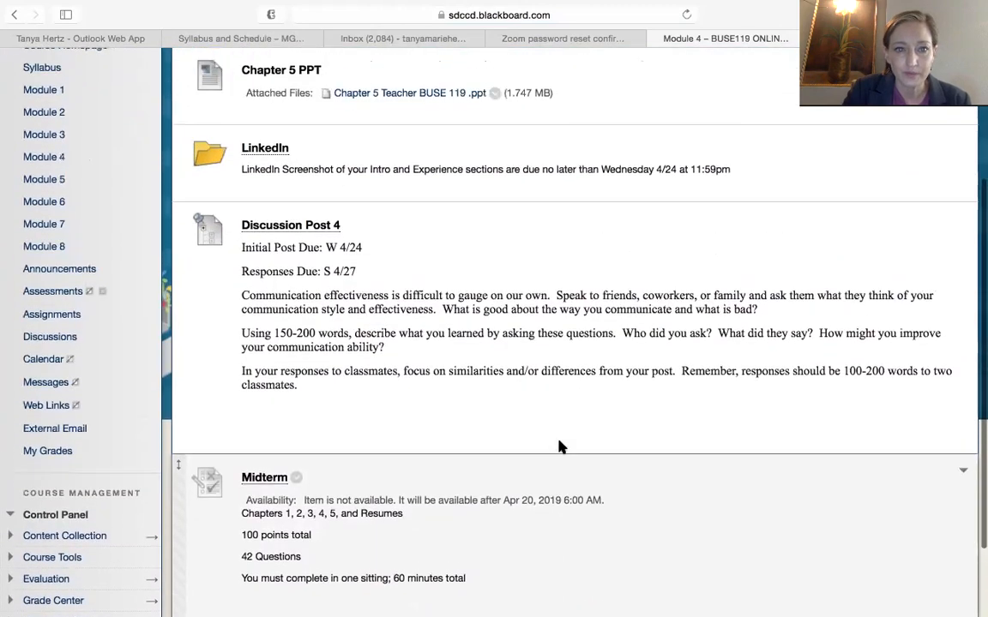
{"action": "scroll", "scroll_direction": "up", "scroll_amount": 3}
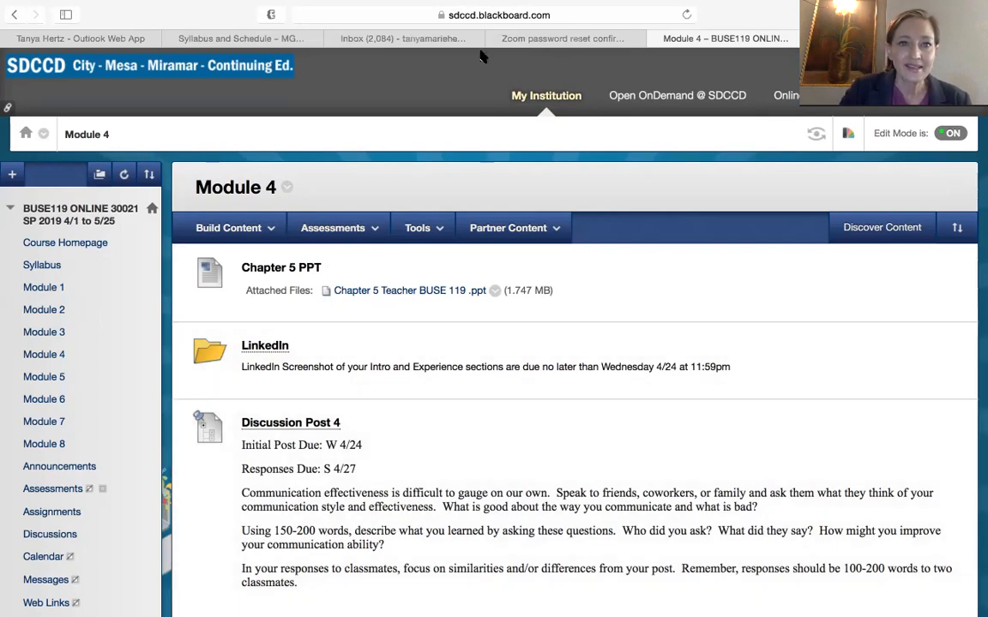
{"action": "mouse_move", "coordinate": [573, 290]}
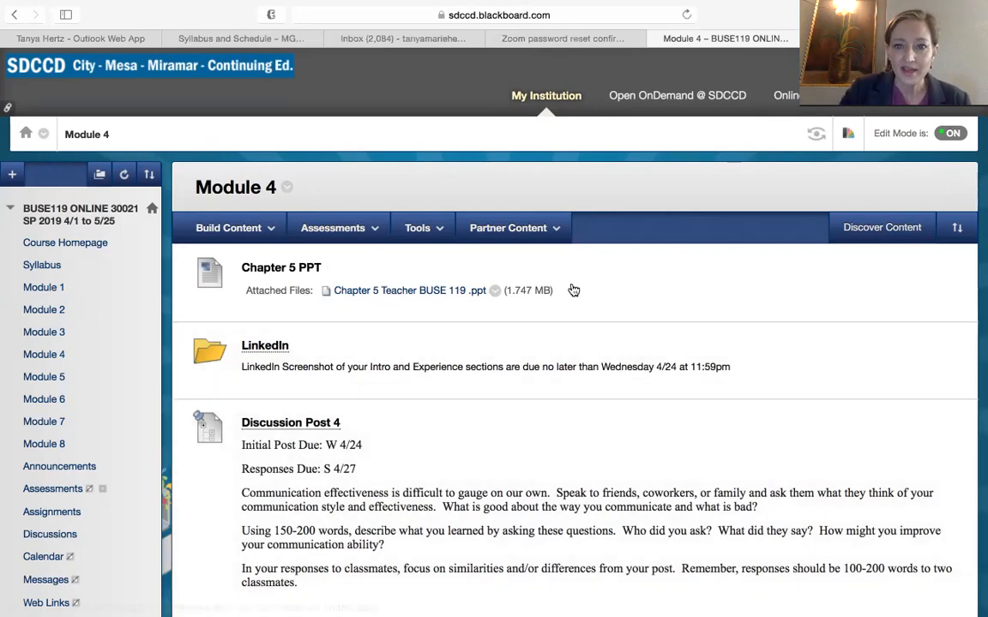
{"action": "mouse_move", "coordinate": [806, 432]}
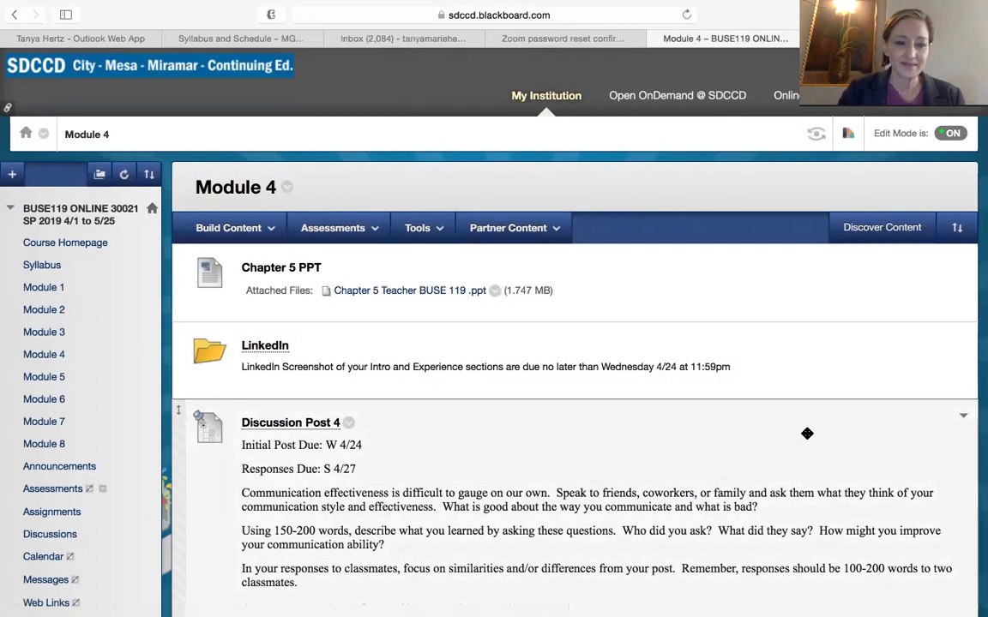